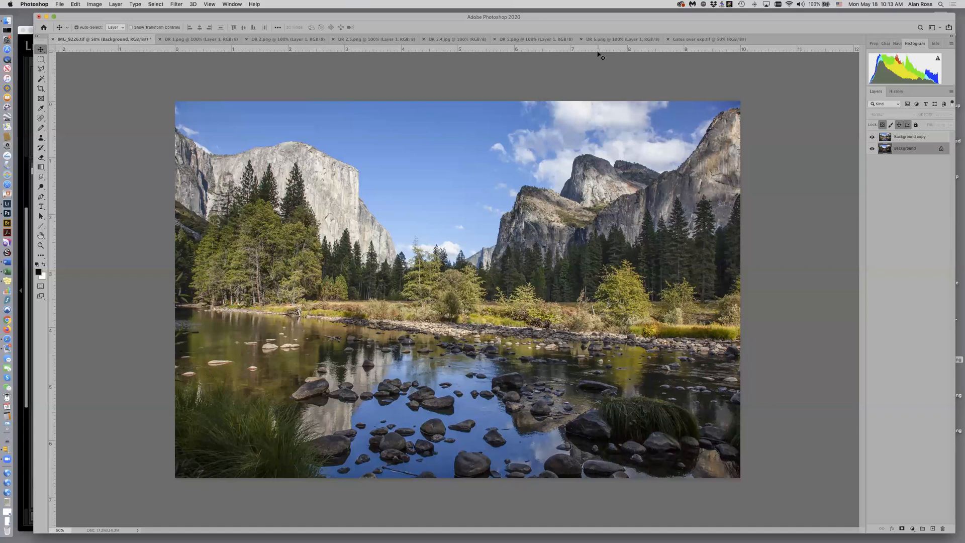
mouse_move(581, 124)
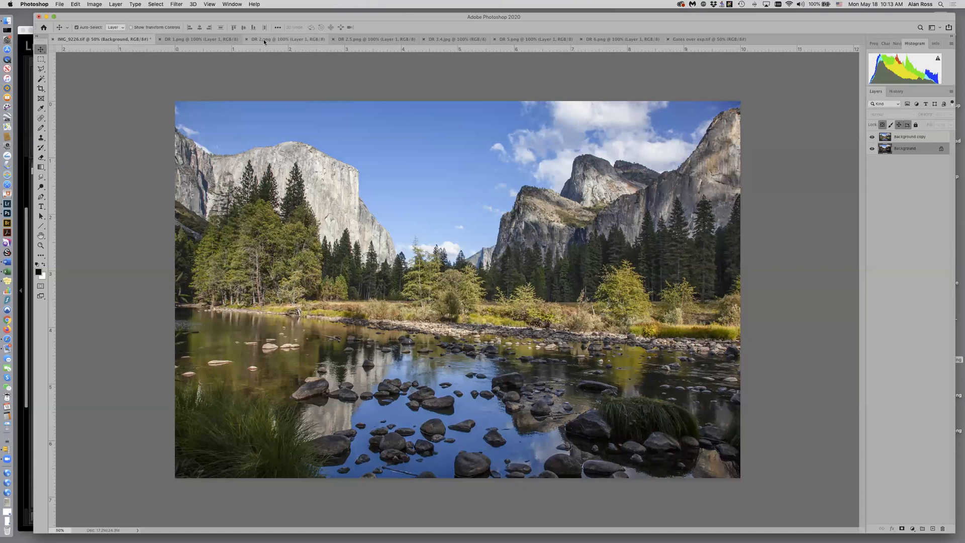
Show the DR 1.png target image of the gray board on the bench
click(197, 39)
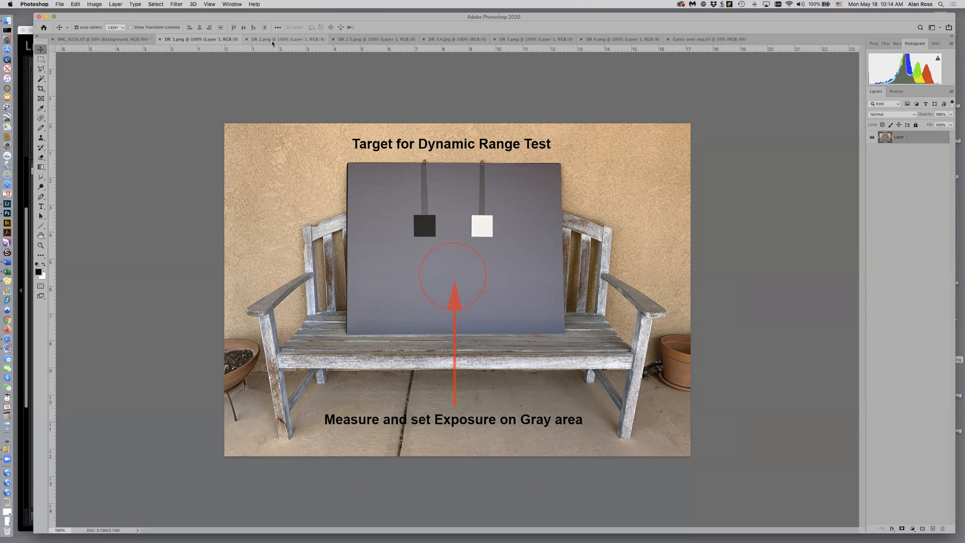
mouse_move(423, 267)
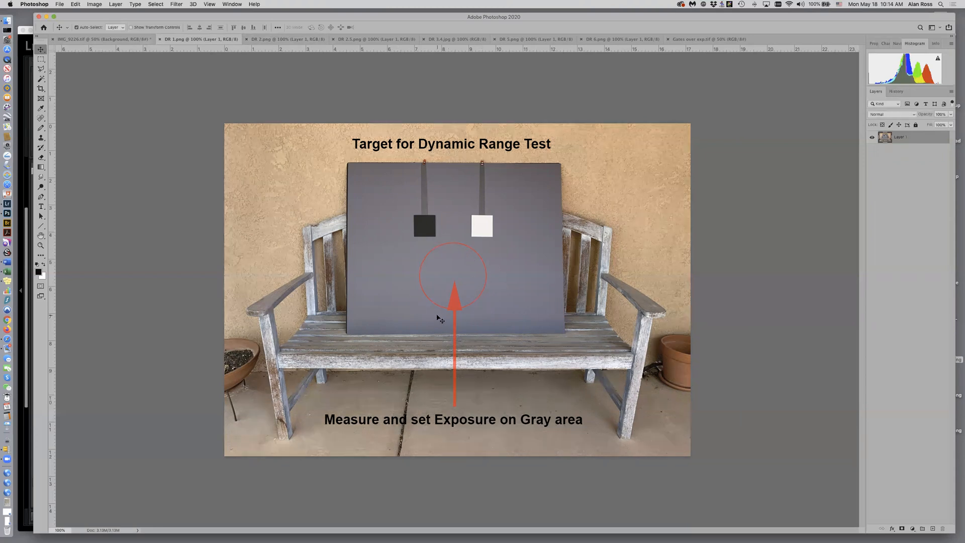
mouse_move(459, 337)
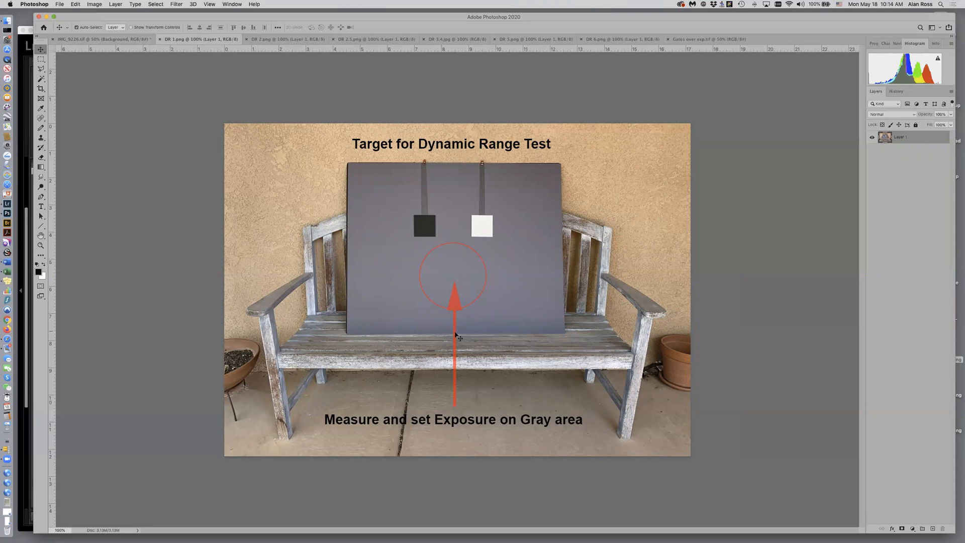
mouse_move(432, 227)
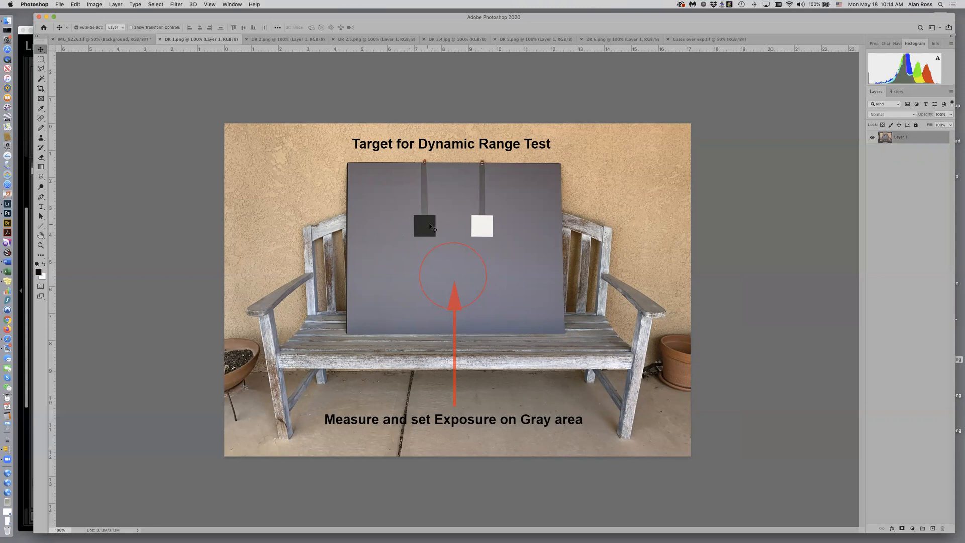
mouse_move(514, 280)
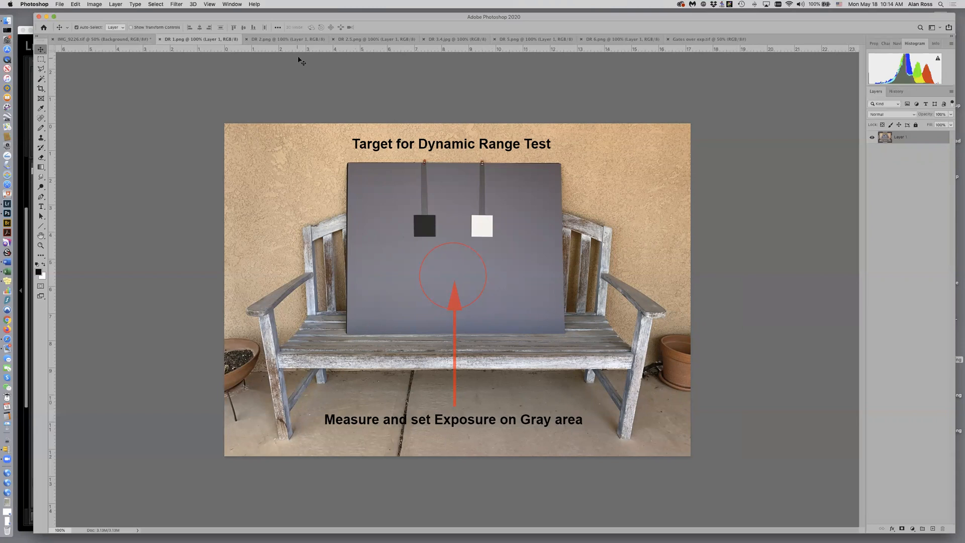
Display DR 2.png, the camera screen with exposure compensation at zero highlighted
click(283, 39)
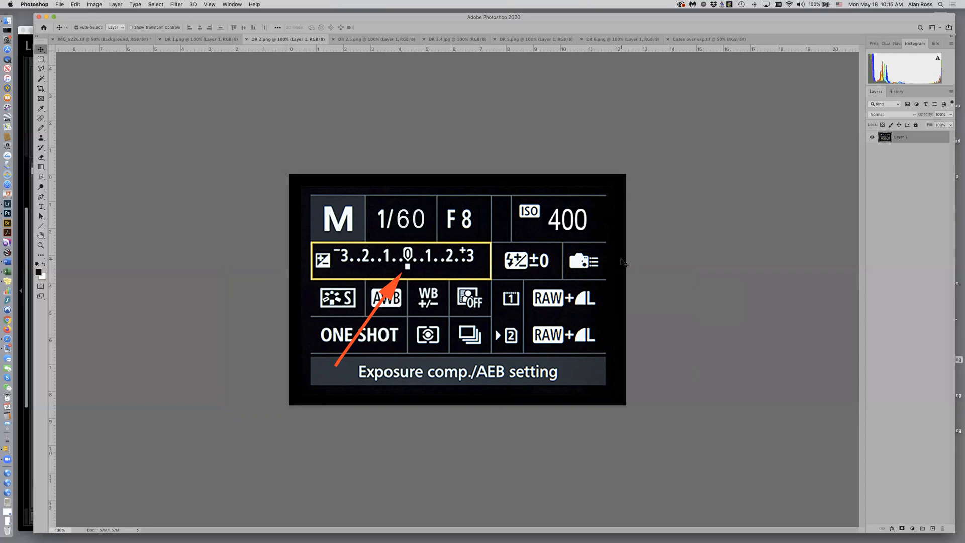
mouse_move(554, 263)
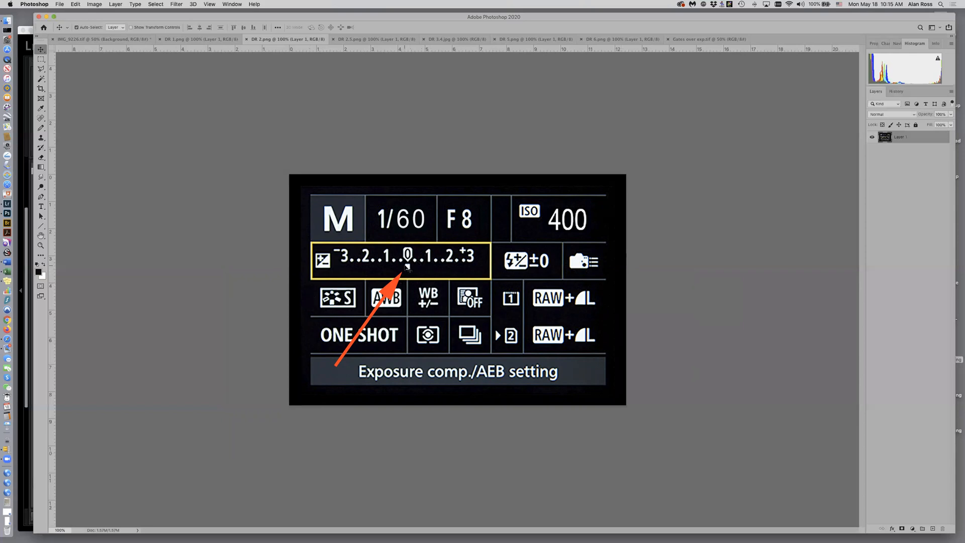
mouse_move(408, 269)
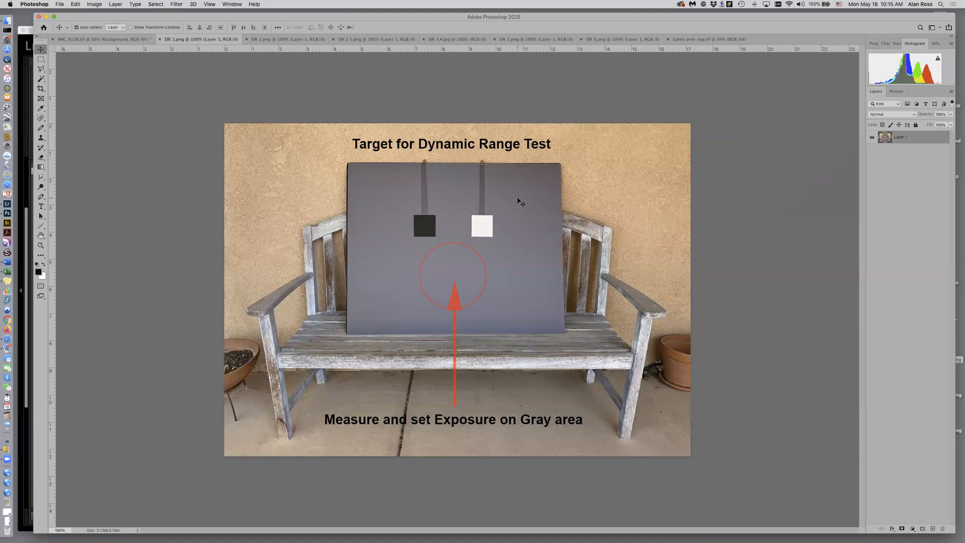
mouse_move(429, 226)
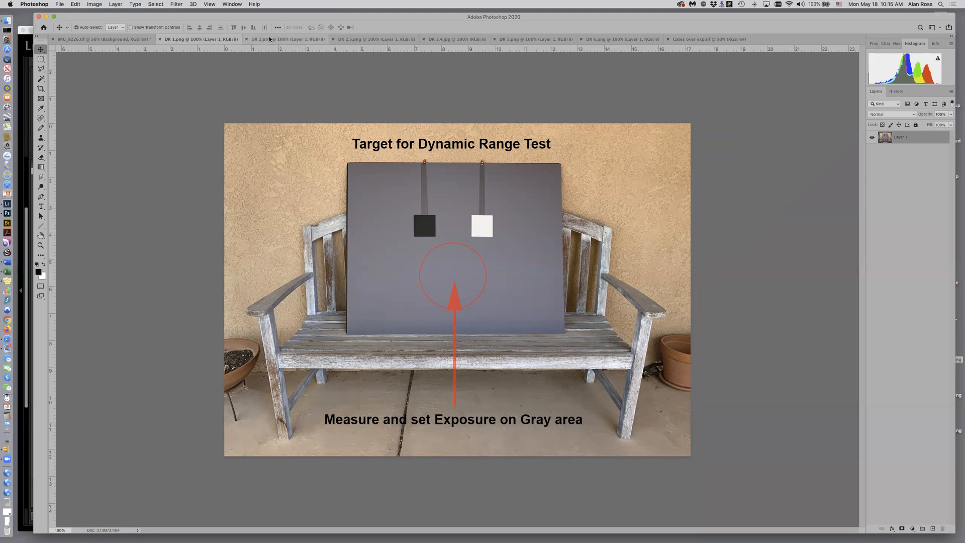
click(283, 39)
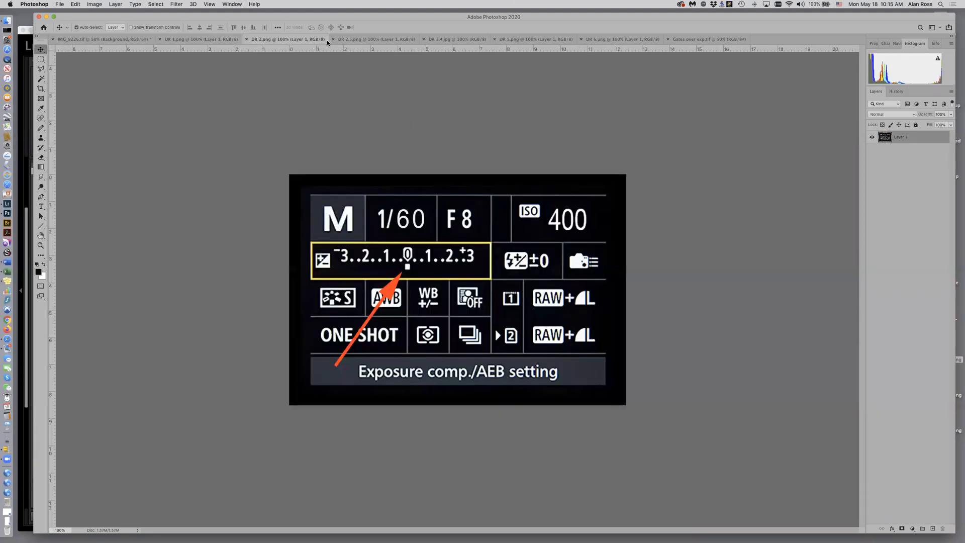
Show DR 2.5.png, the Canon EOS M6 bracketed exposures sheet from -5 to +5
click(369, 39)
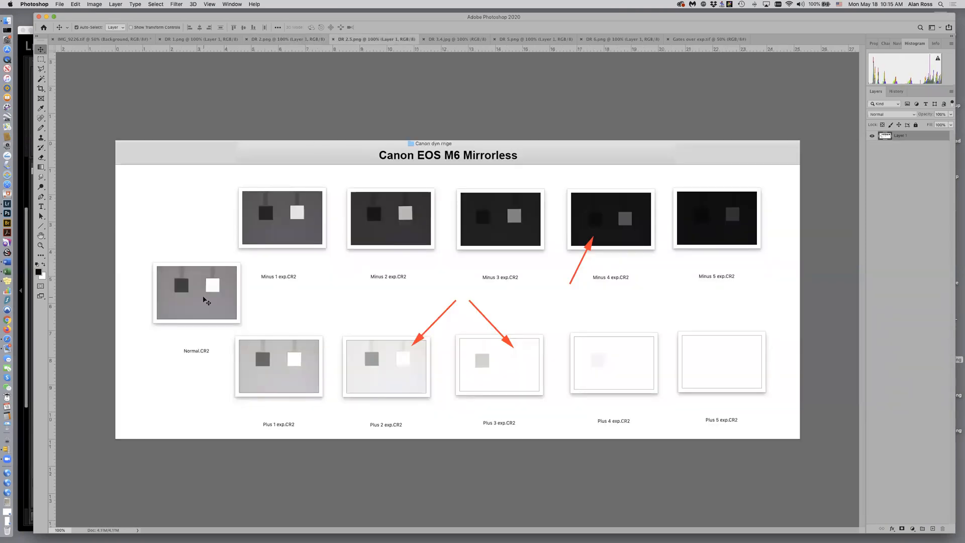
mouse_move(206, 313)
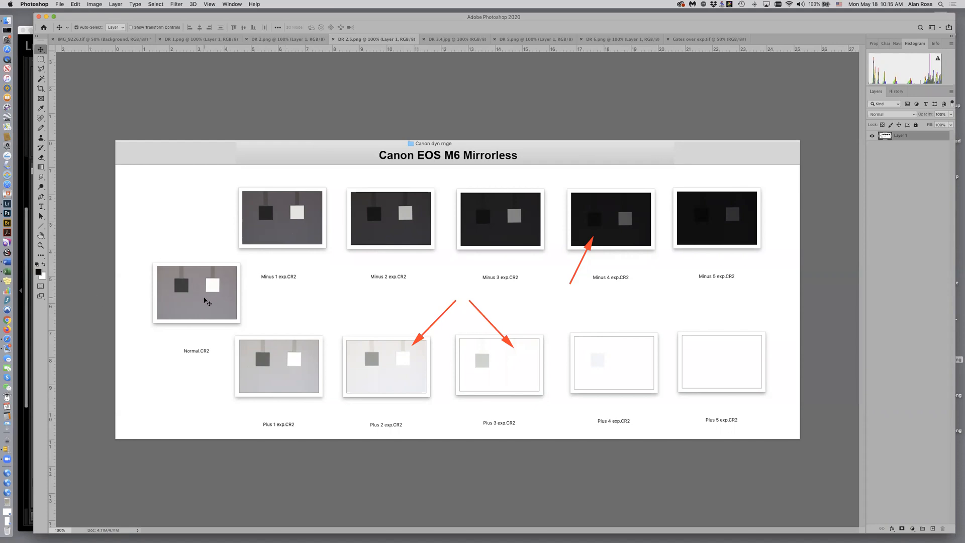
mouse_move(288, 228)
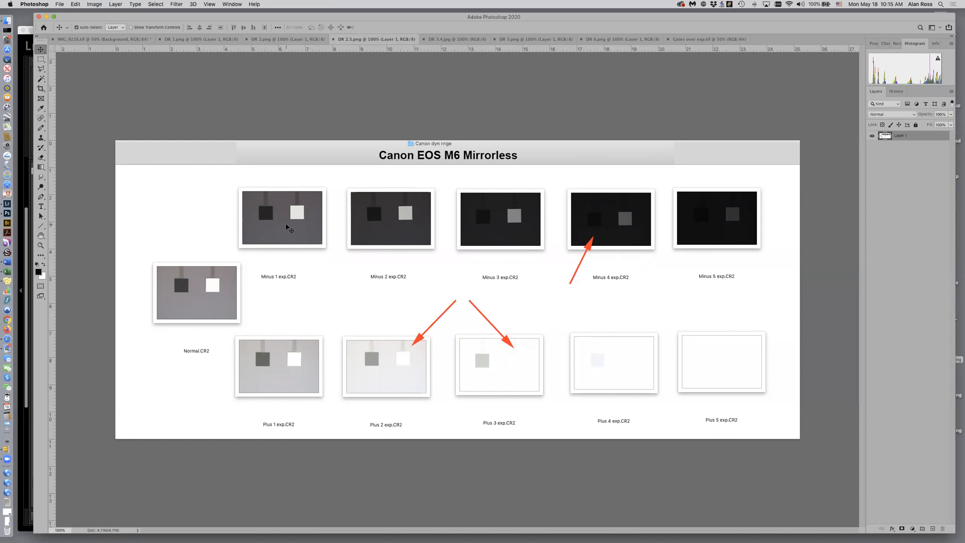
mouse_move(405, 223)
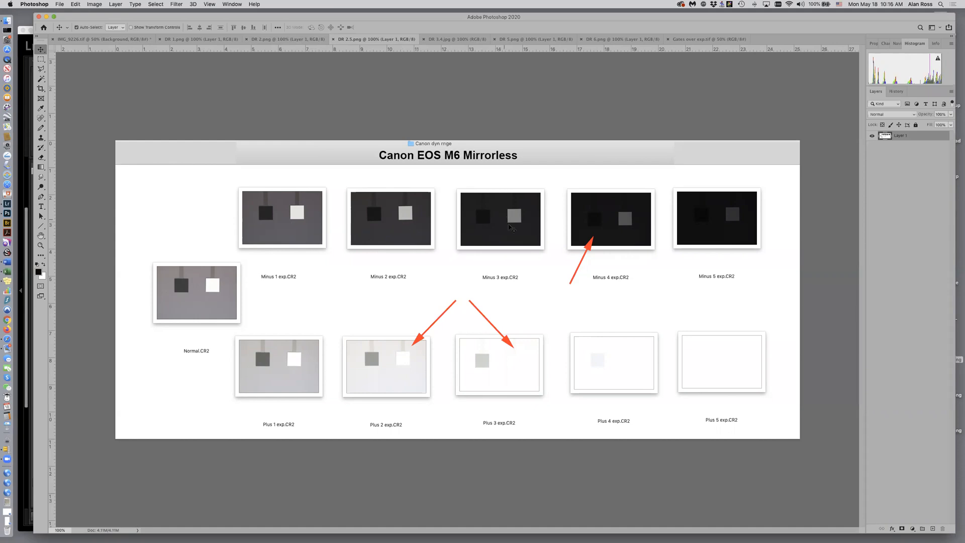
mouse_move(606, 227)
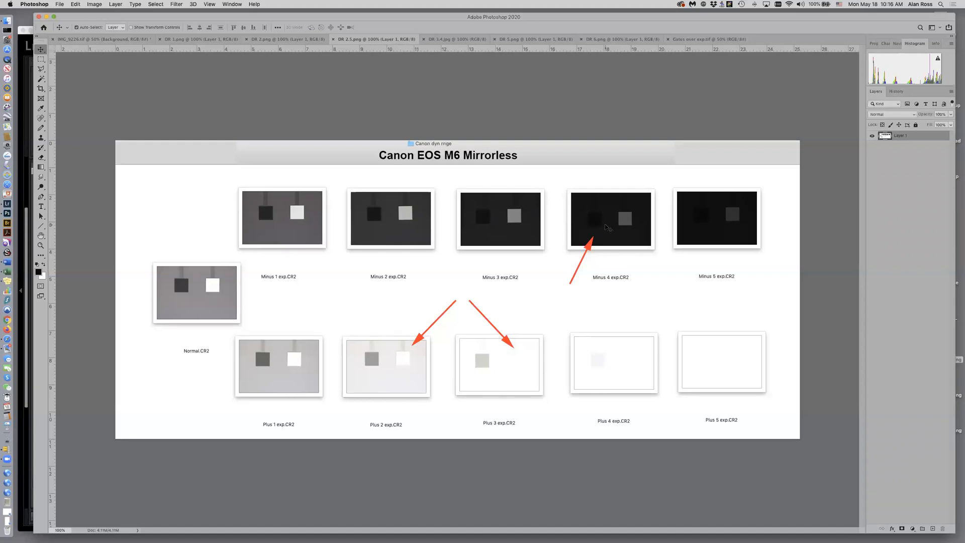
mouse_move(708, 220)
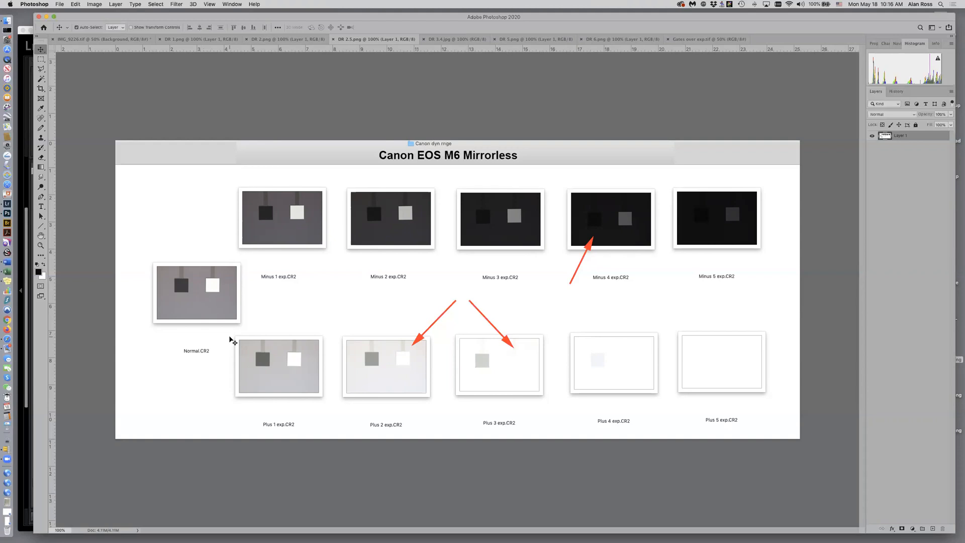
mouse_move(277, 372)
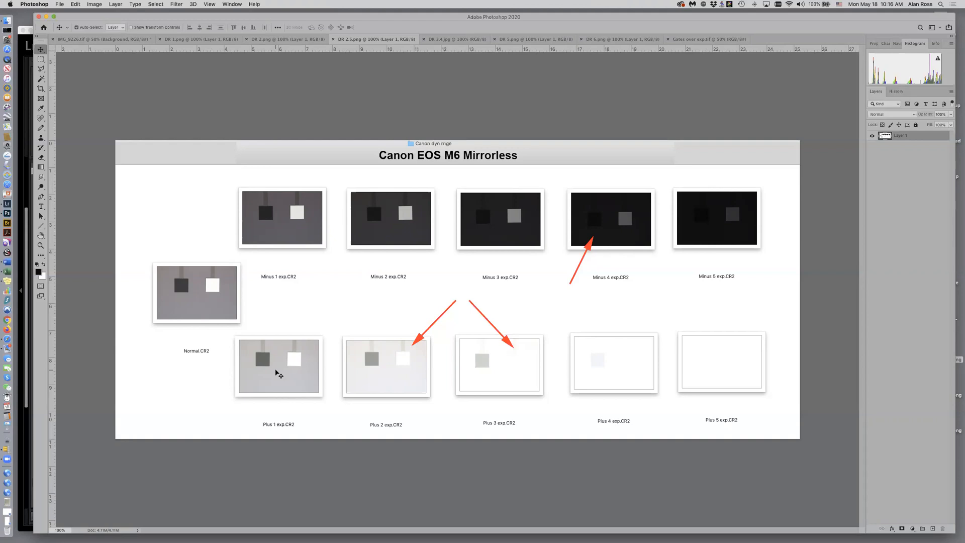
mouse_move(389, 372)
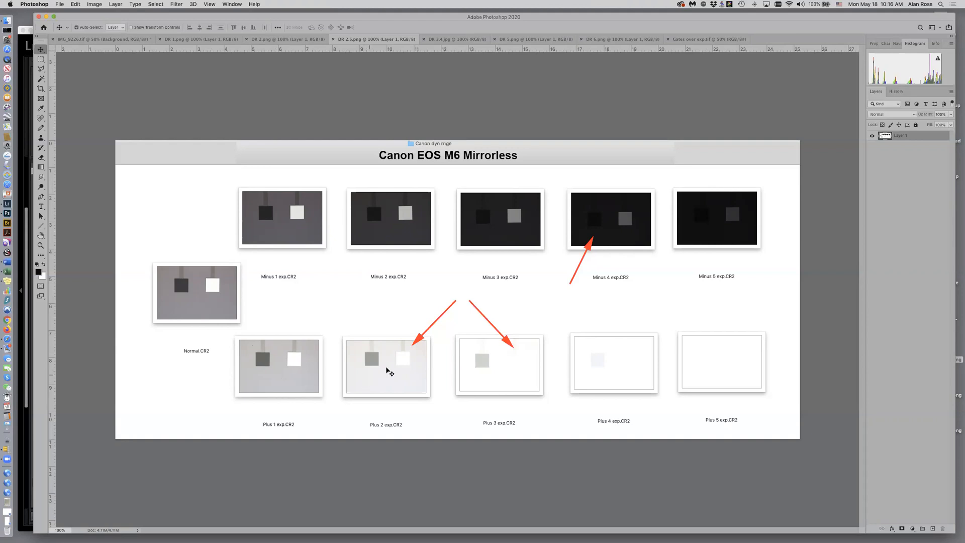
mouse_move(496, 366)
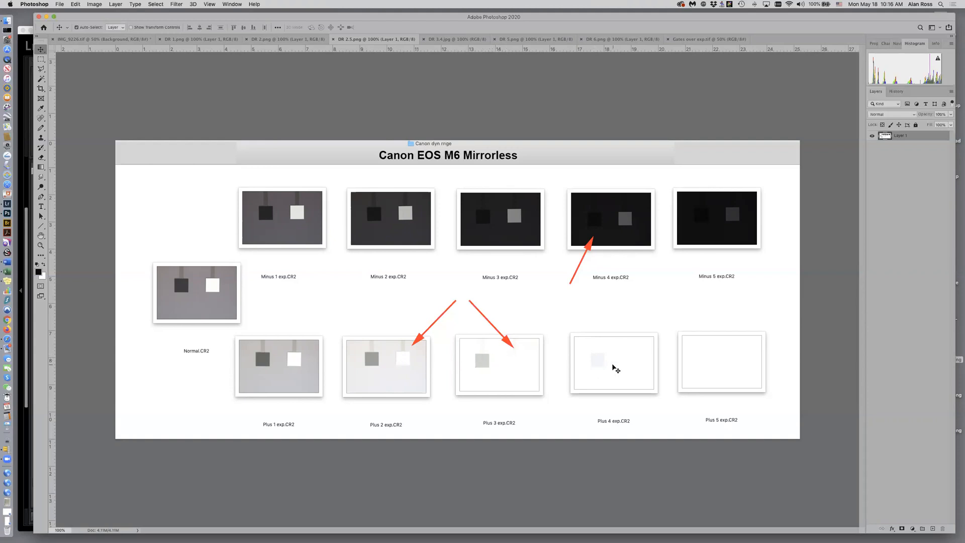
mouse_move(728, 359)
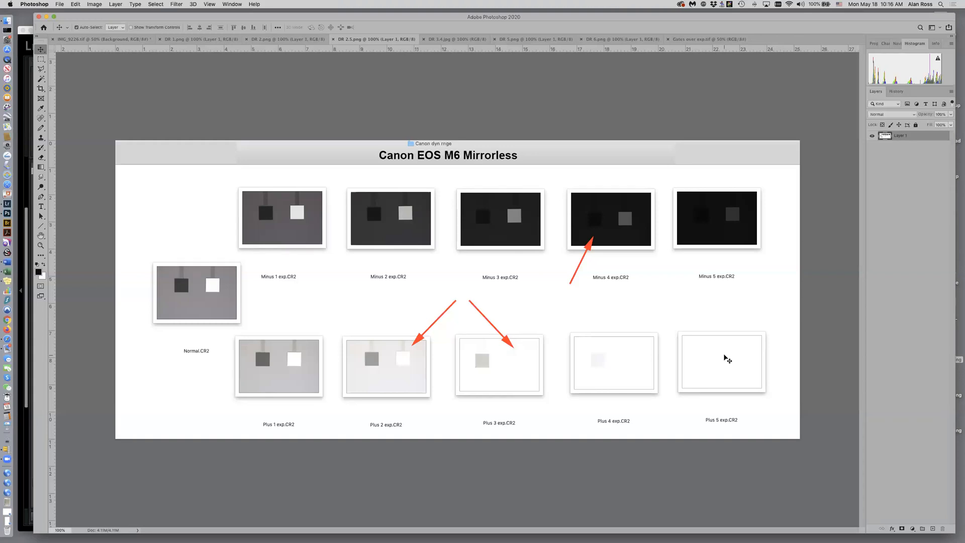
mouse_move(216, 307)
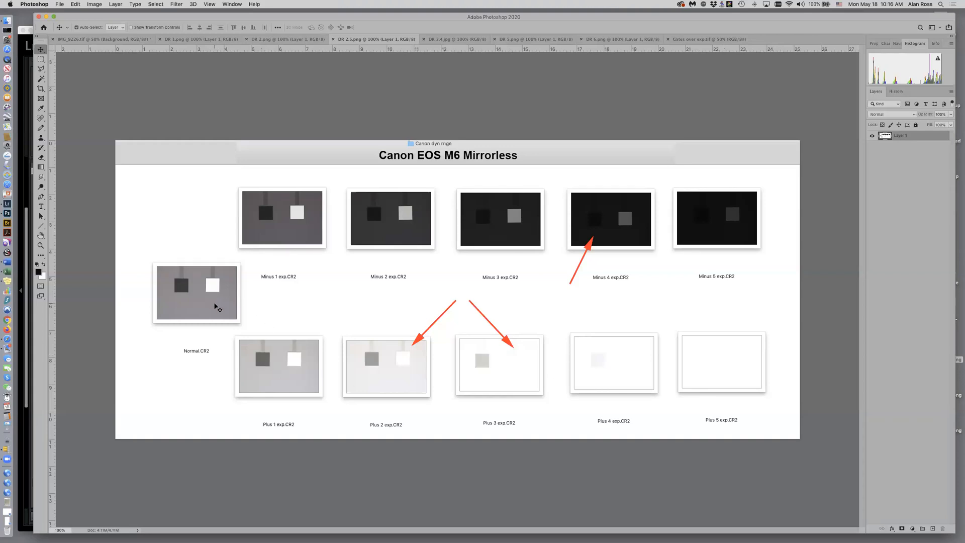
mouse_move(575, 274)
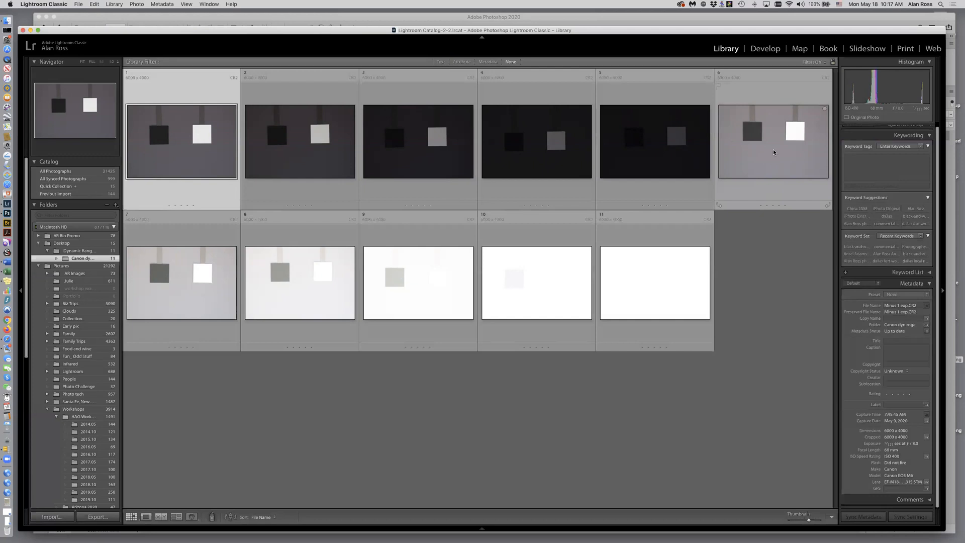
click(181, 140)
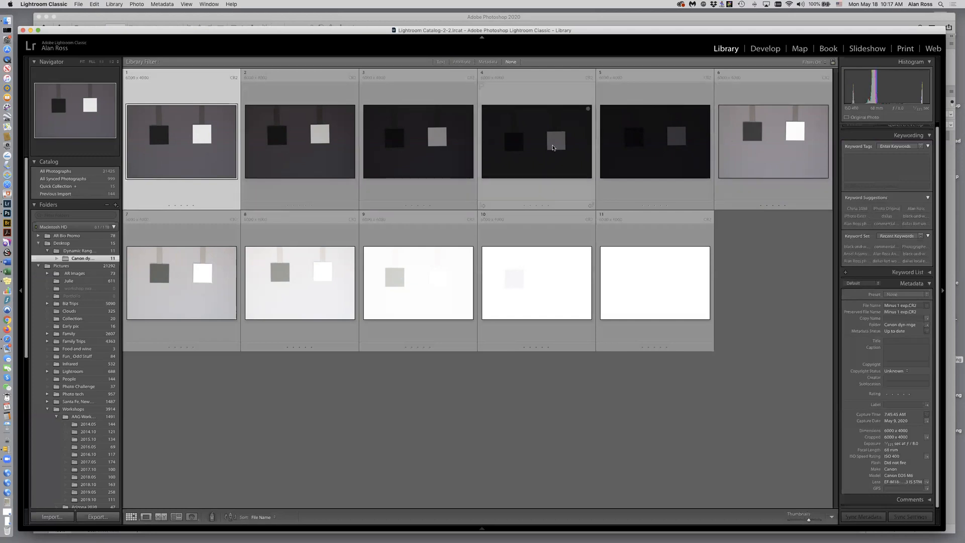
mouse_move(664, 145)
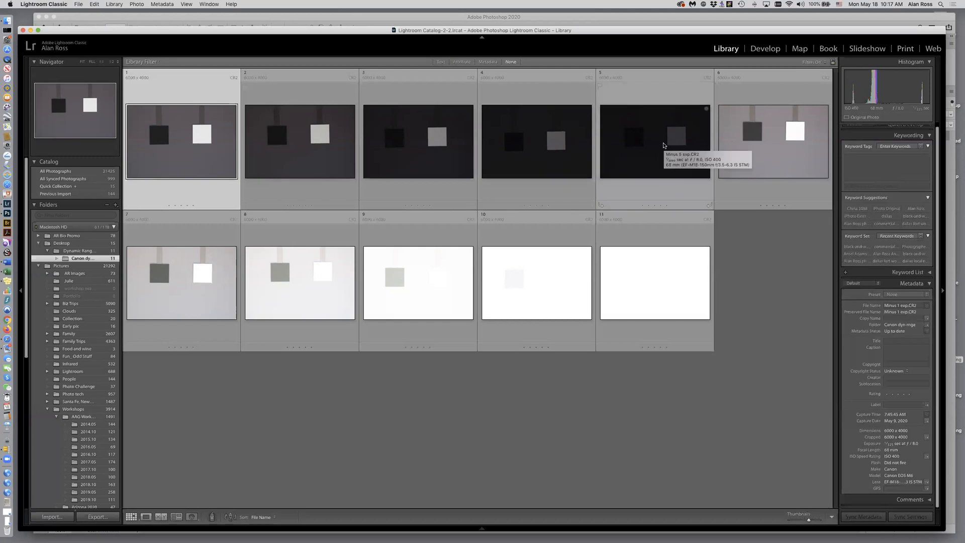
mouse_move(616, 291)
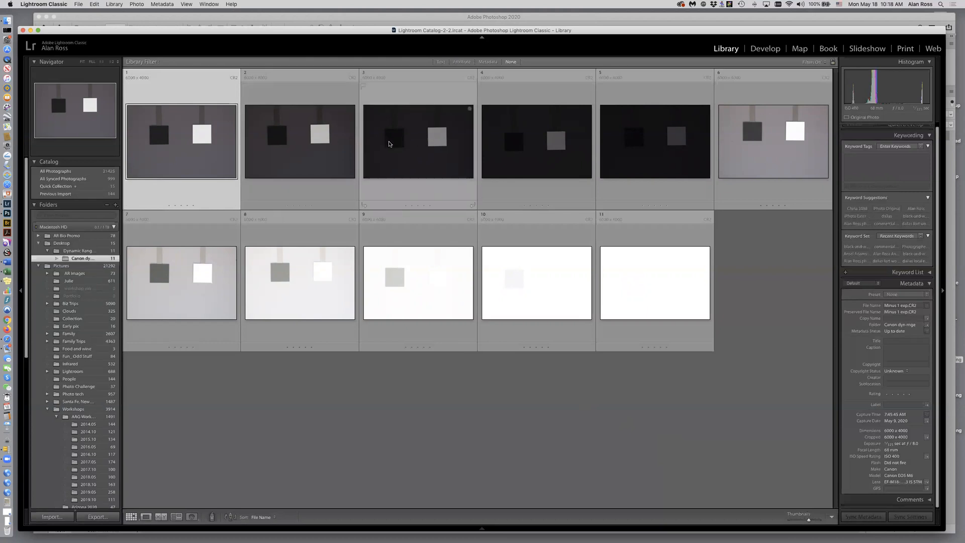
mouse_move(514, 152)
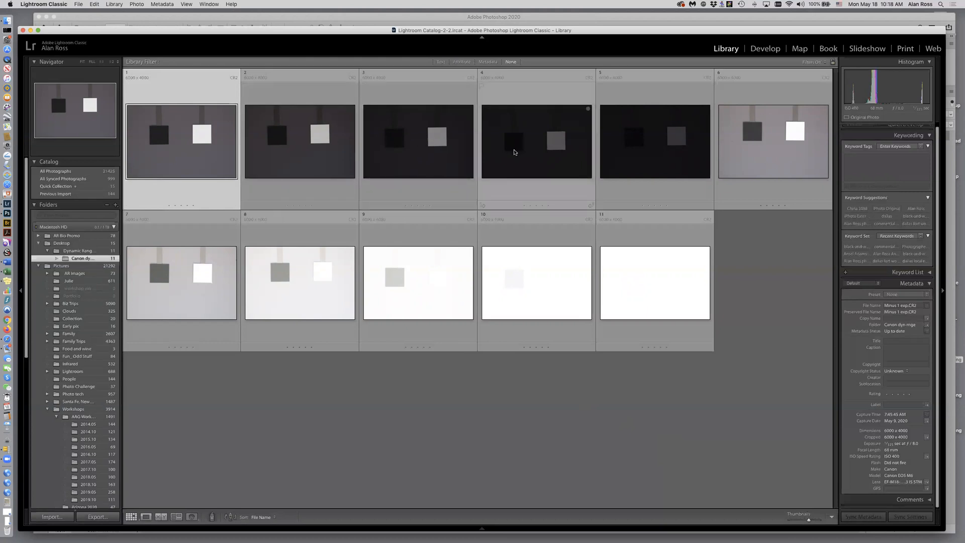
mouse_move(515, 148)
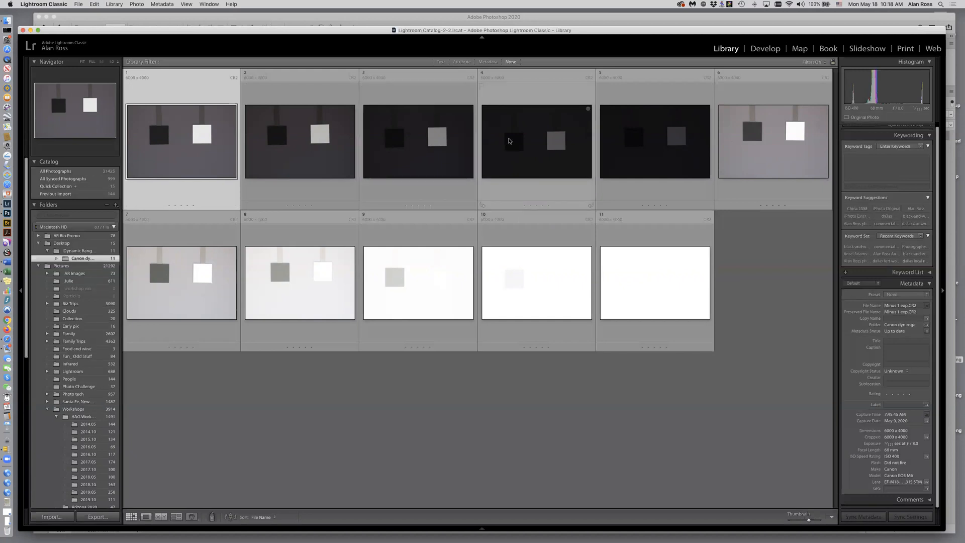
mouse_move(511, 140)
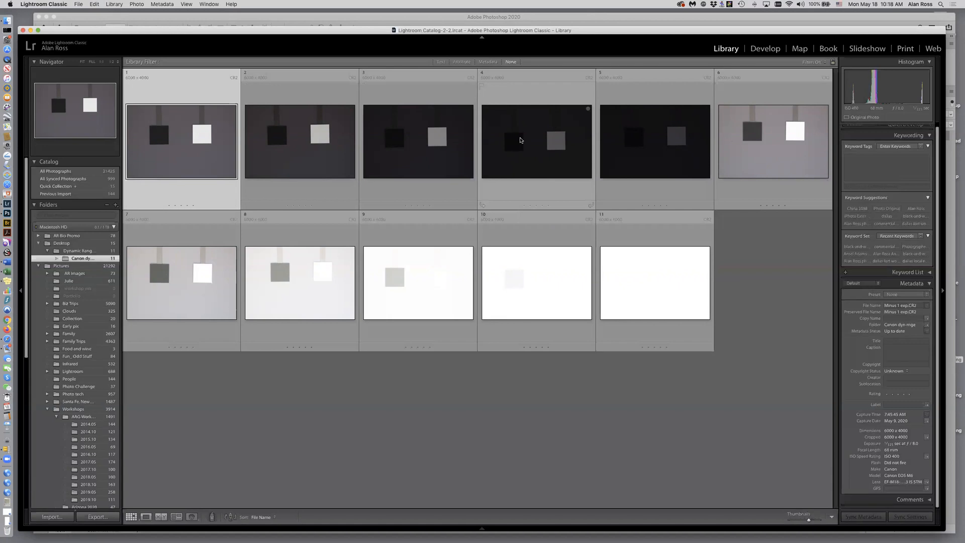
mouse_move(578, 132)
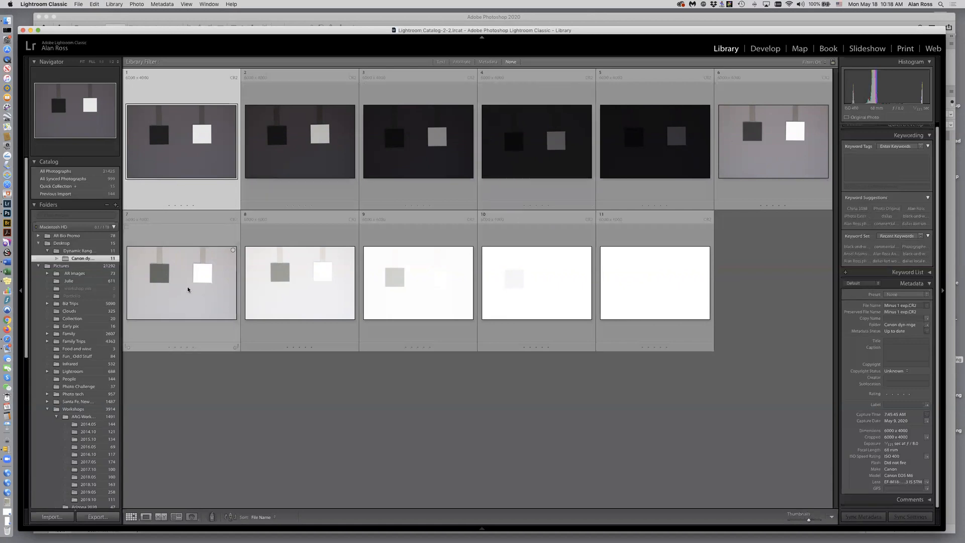
mouse_move(207, 282)
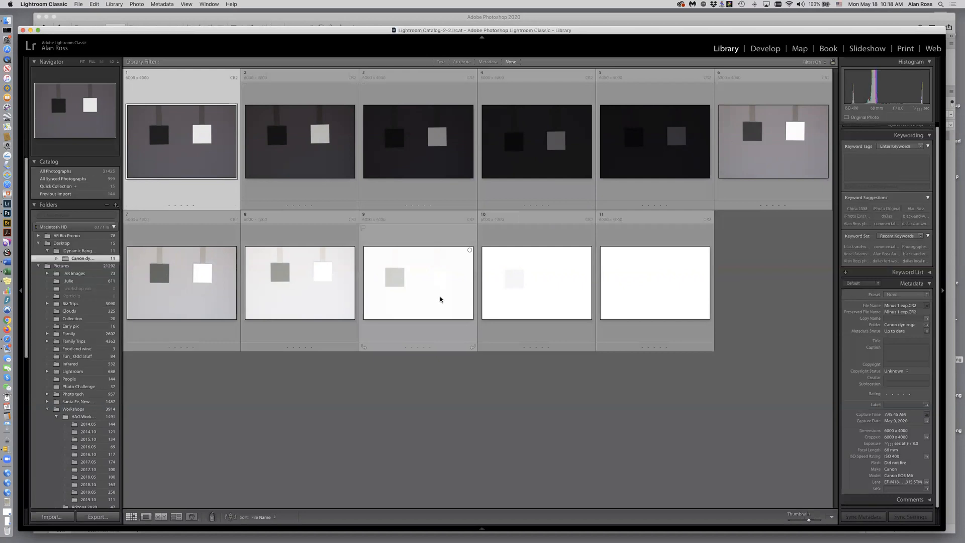
mouse_move(438, 306)
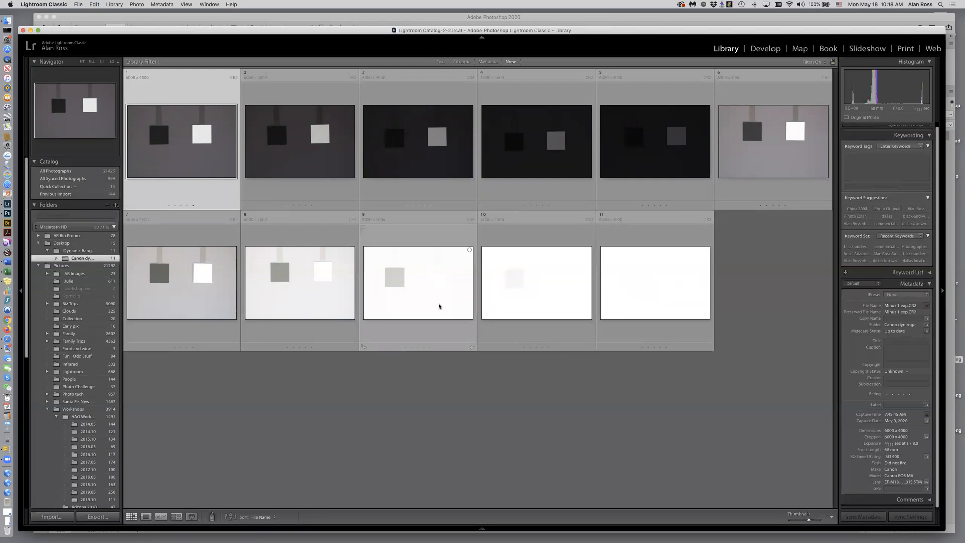
mouse_move(439, 288)
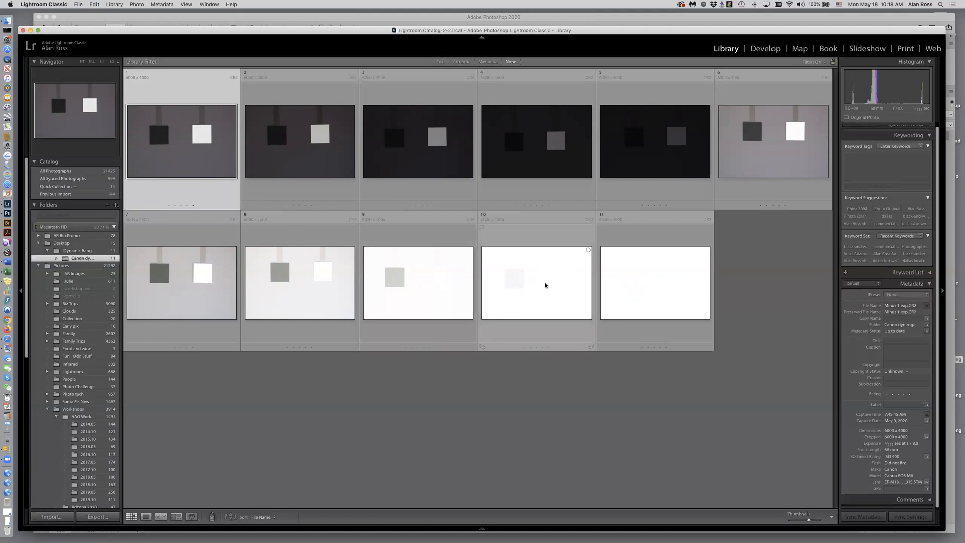
mouse_move(552, 288)
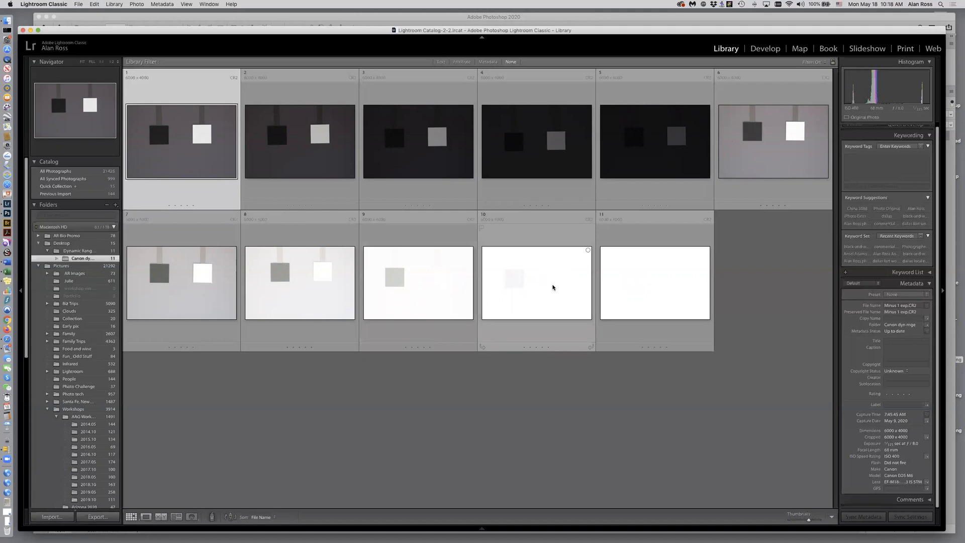
mouse_move(552, 288)
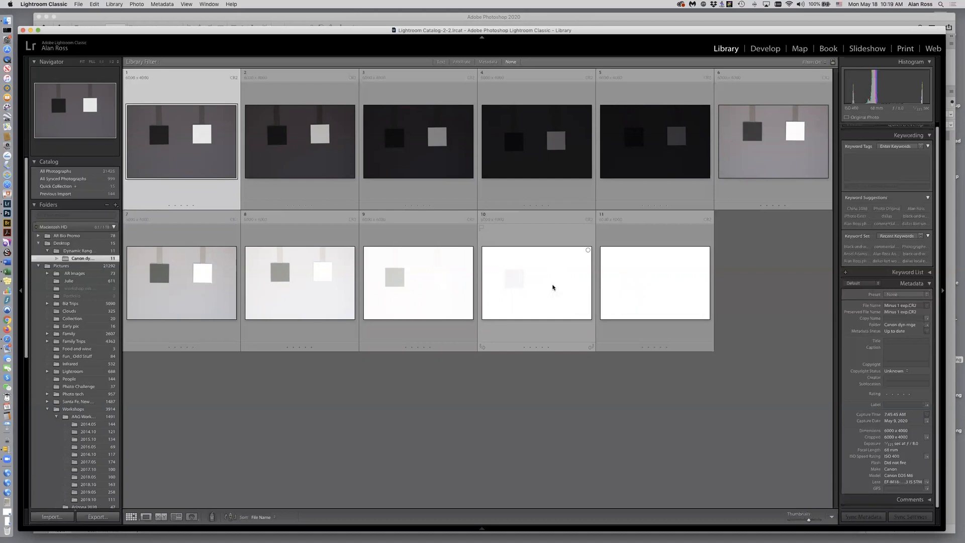
mouse_move(544, 284)
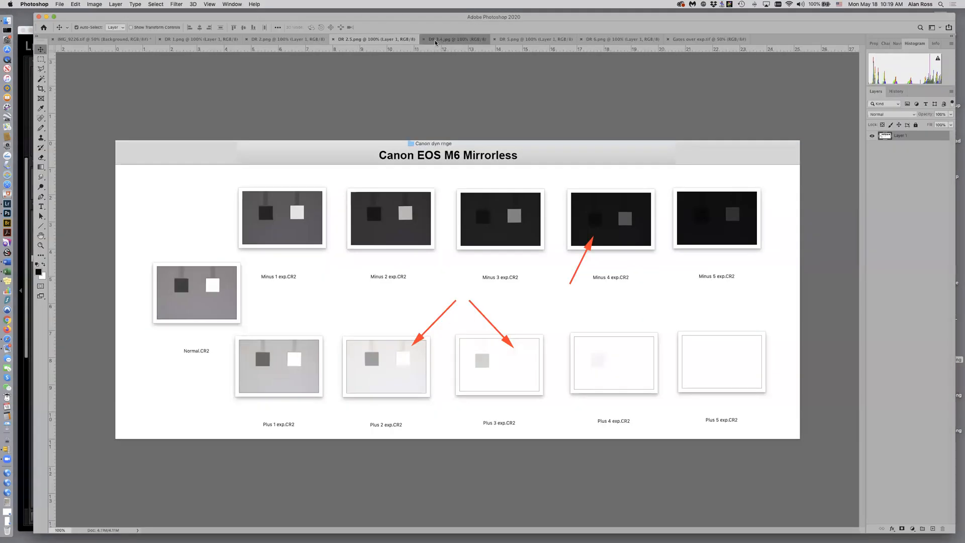
Display the DR 3-4.jpg chart mapping Zones II–VIII onto the -3 to +3 scale
click(458, 38)
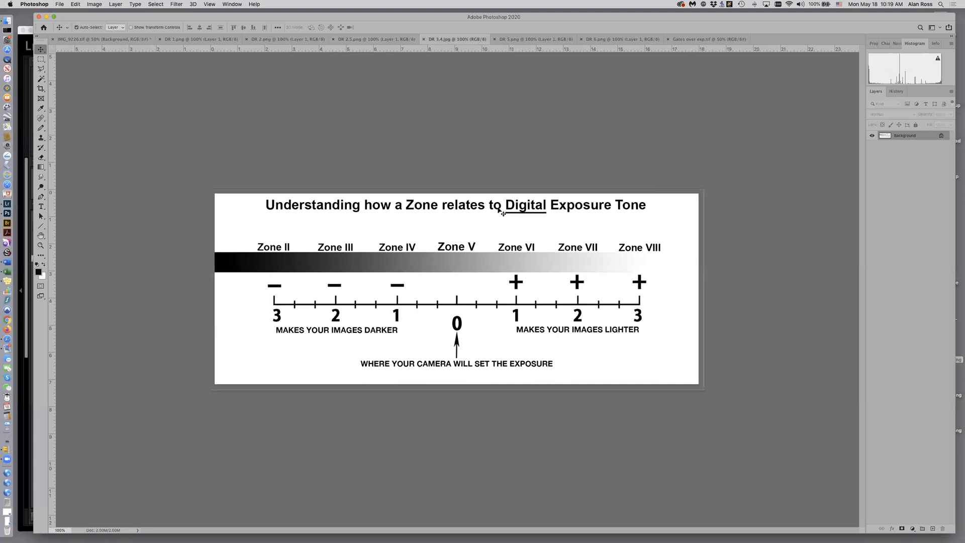
mouse_move(474, 237)
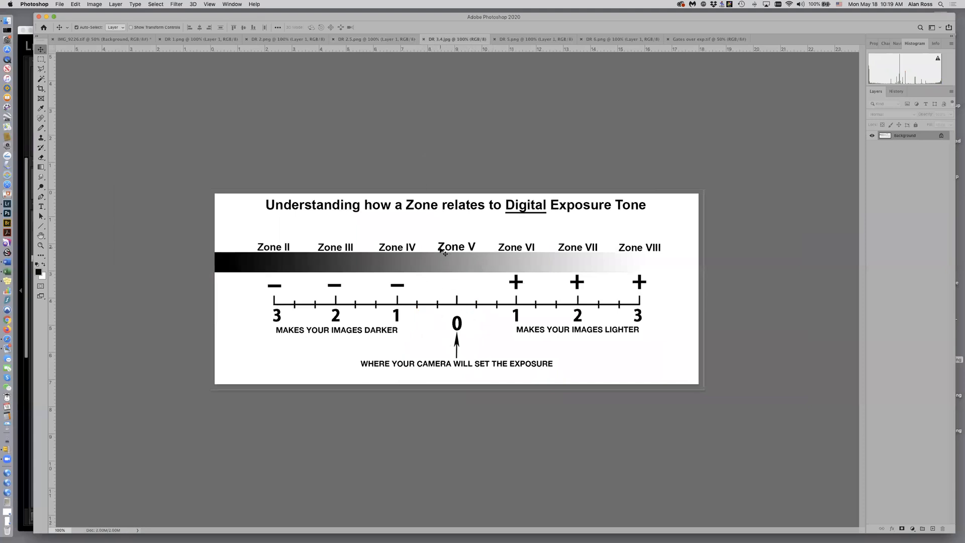
mouse_move(476, 235)
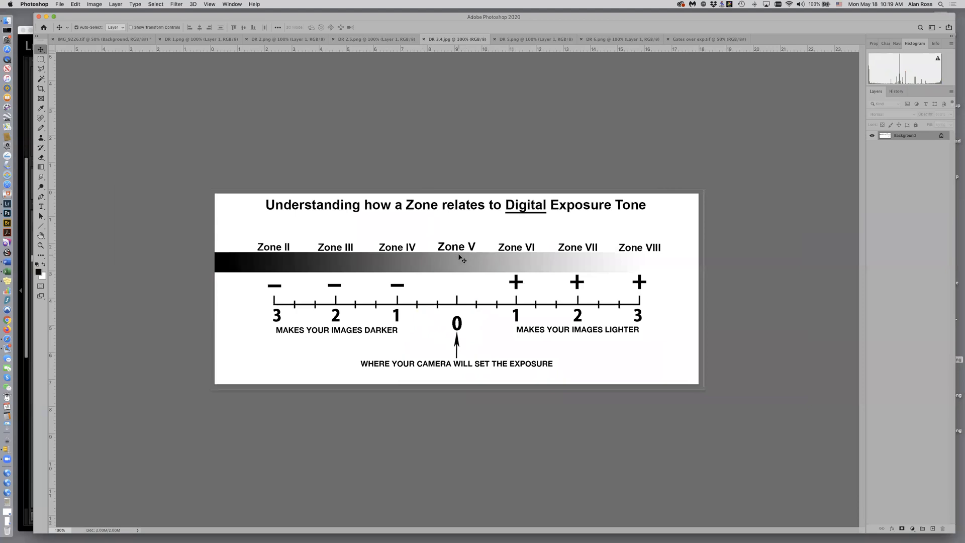
mouse_move(406, 264)
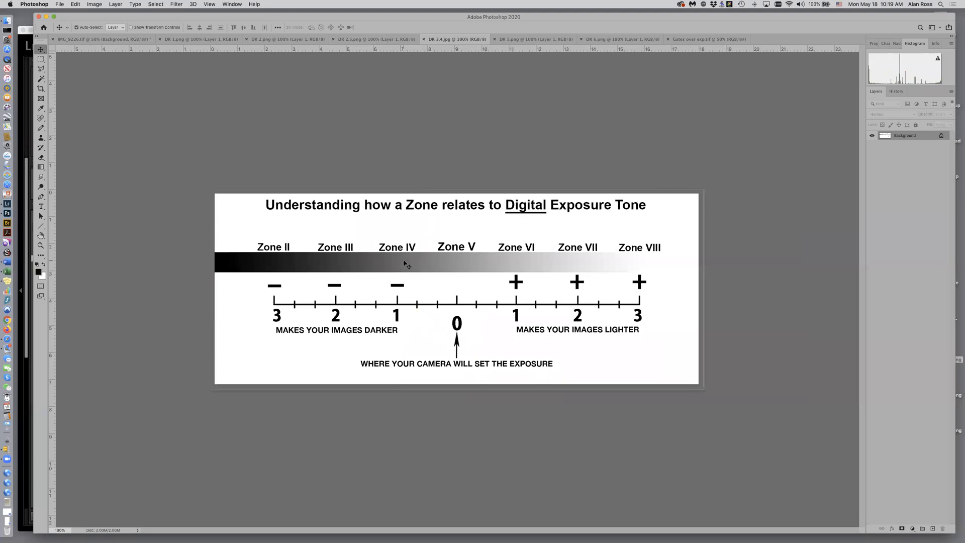
mouse_move(336, 251)
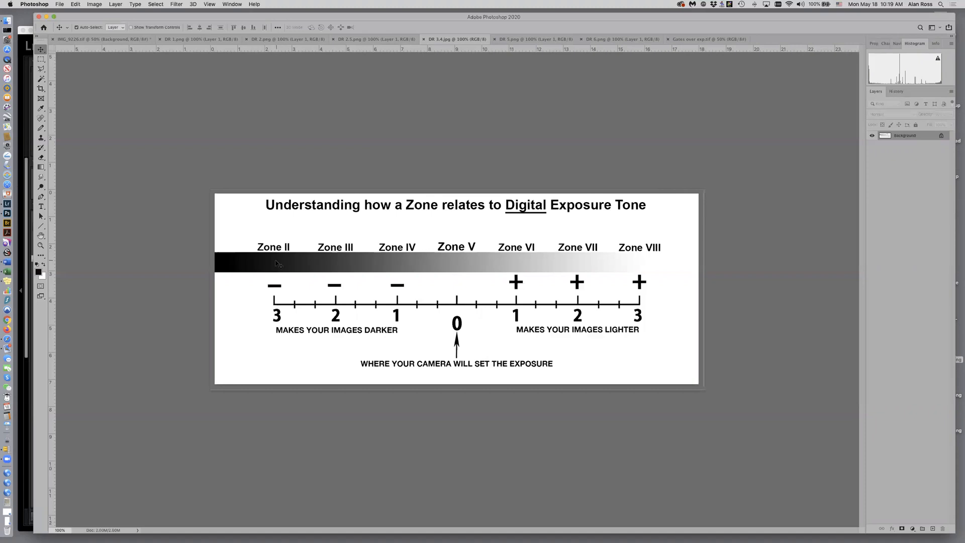
mouse_move(511, 242)
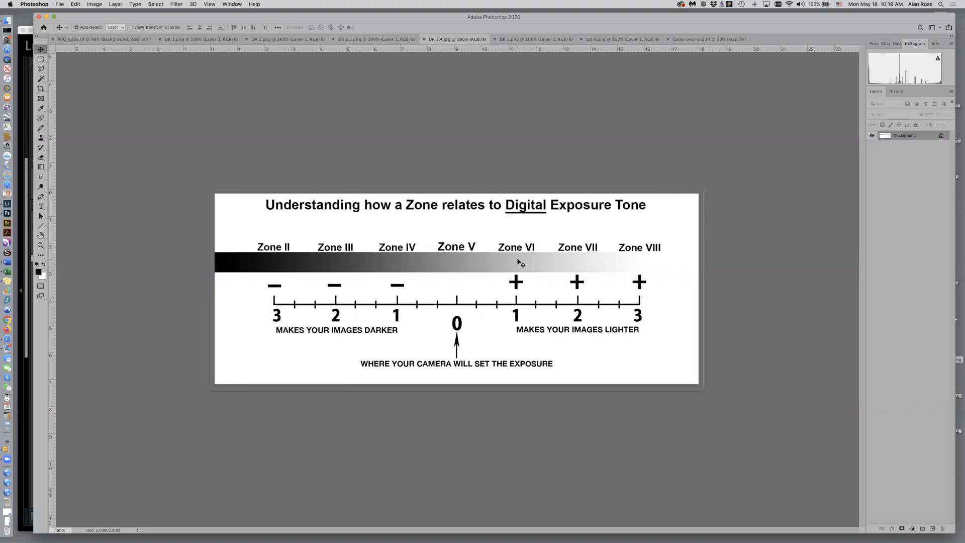
mouse_move(583, 263)
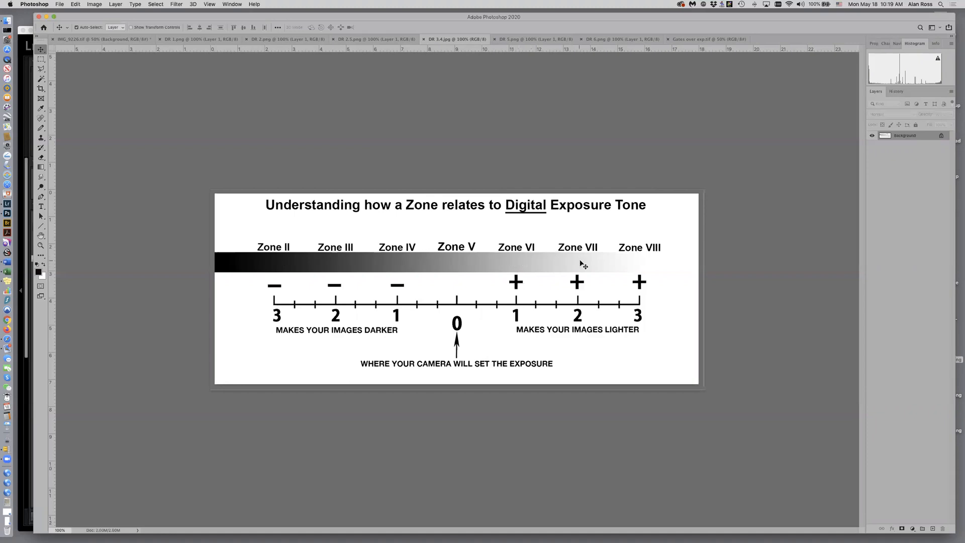
mouse_move(646, 258)
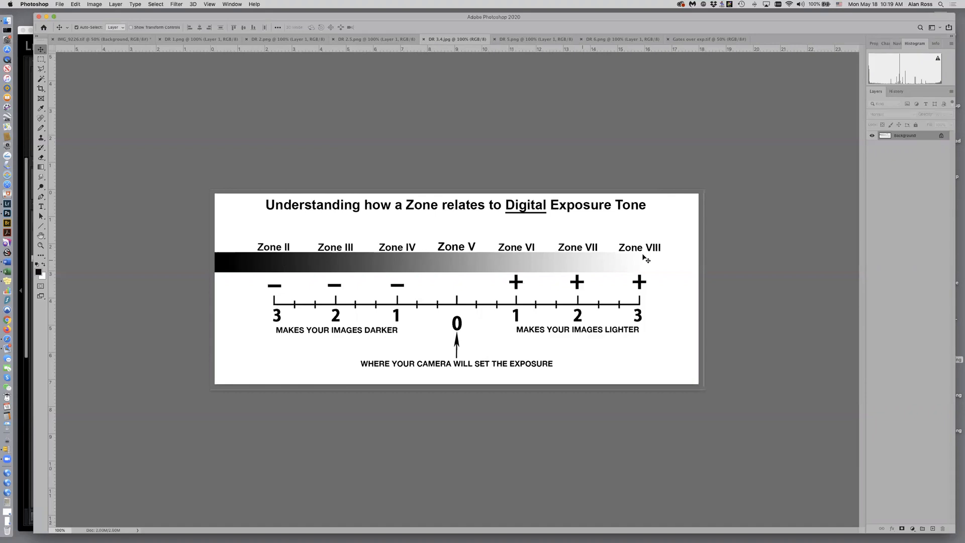
mouse_move(393, 62)
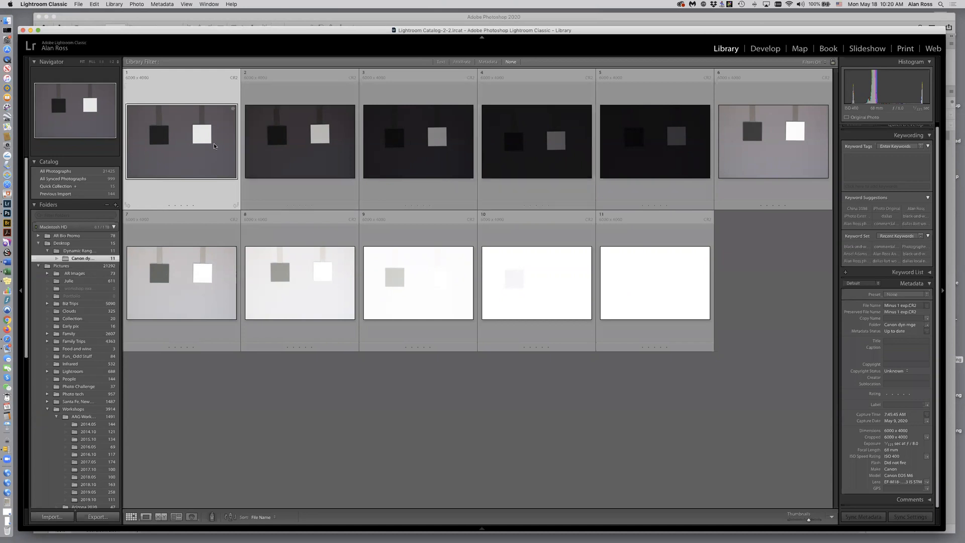
mouse_move(191, 157)
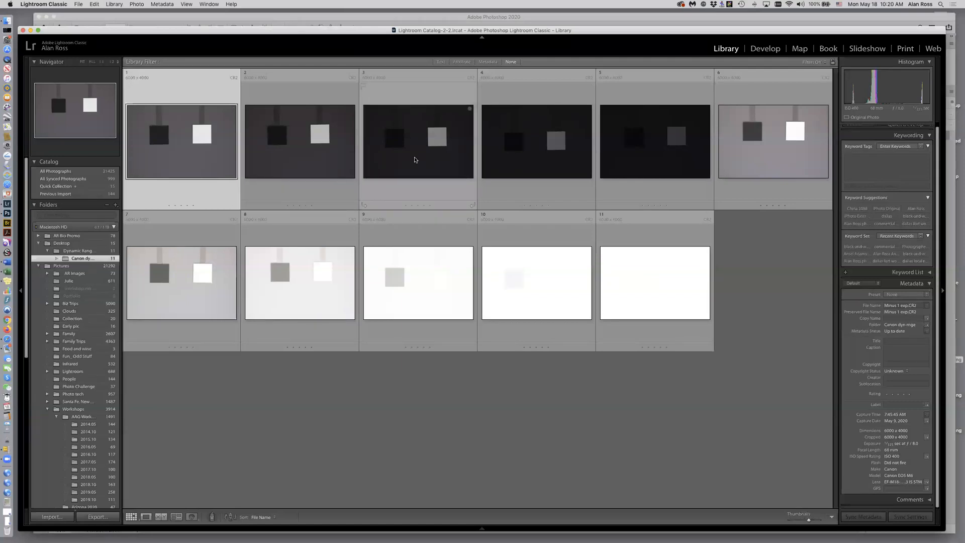
mouse_move(411, 167)
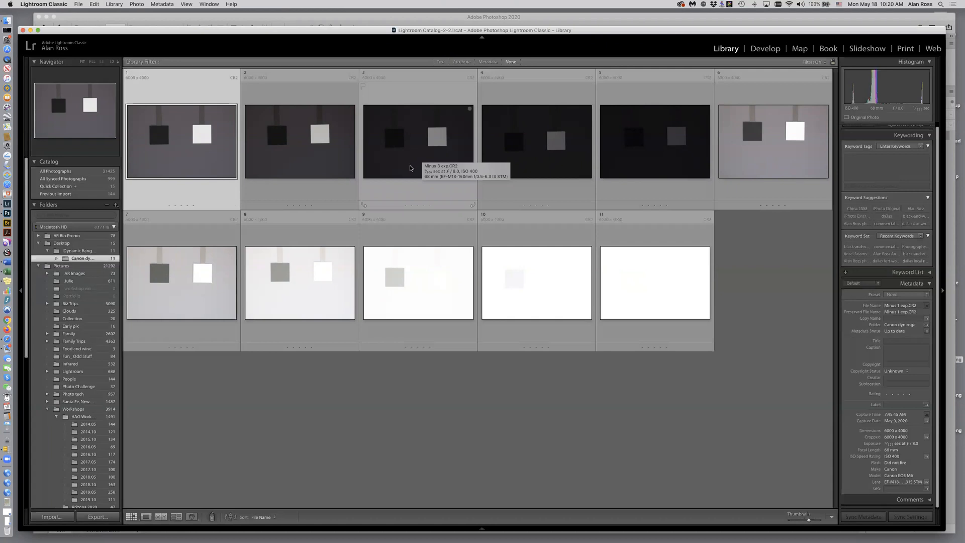
mouse_move(414, 164)
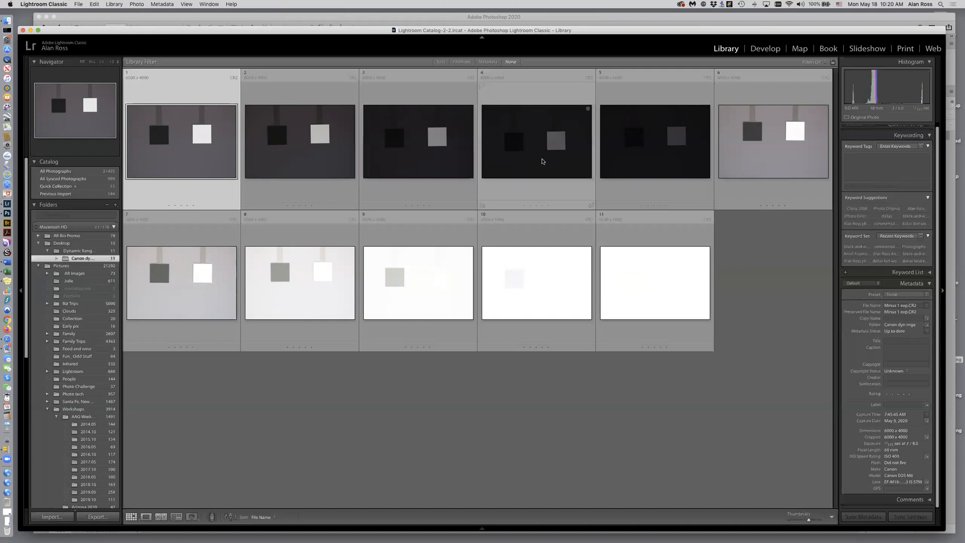
mouse_move(541, 162)
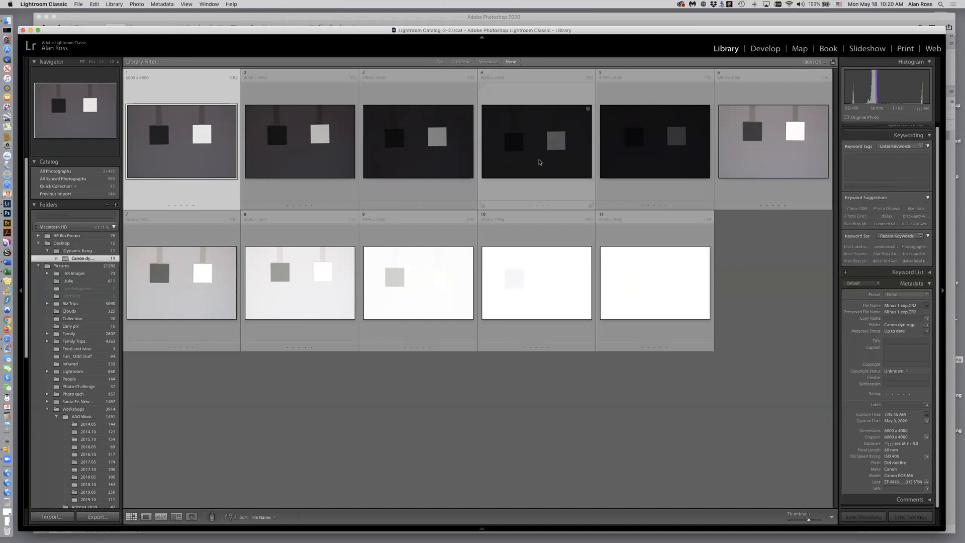
mouse_move(308, 185)
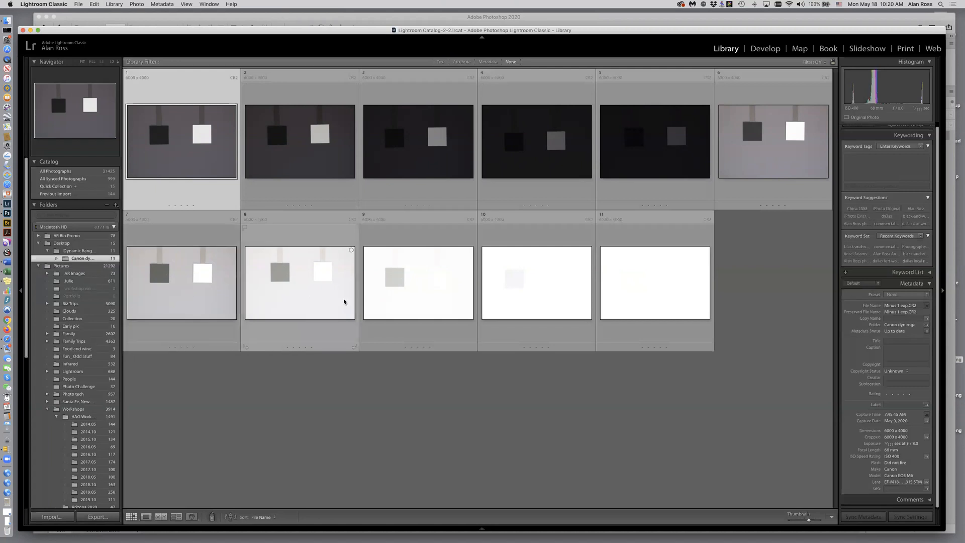
mouse_move(408, 303)
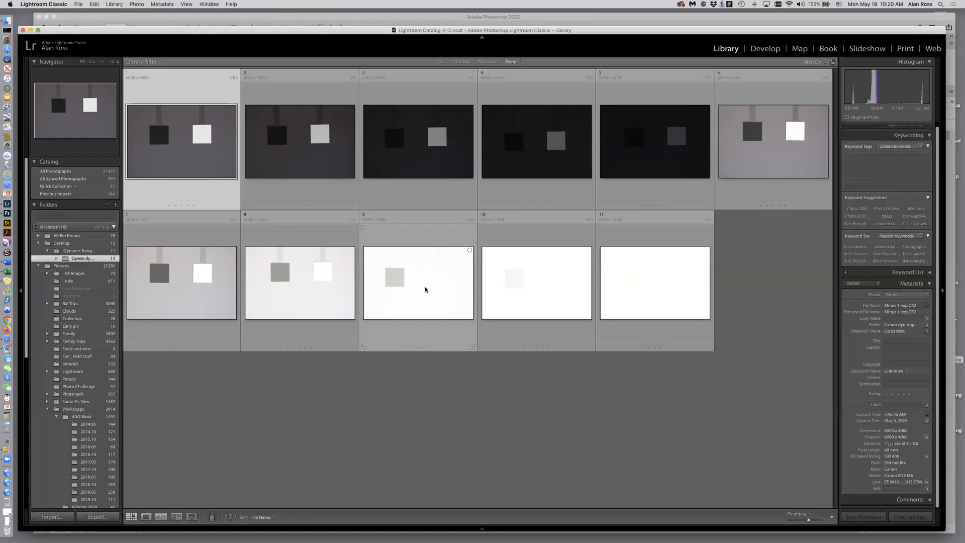
mouse_move(426, 306)
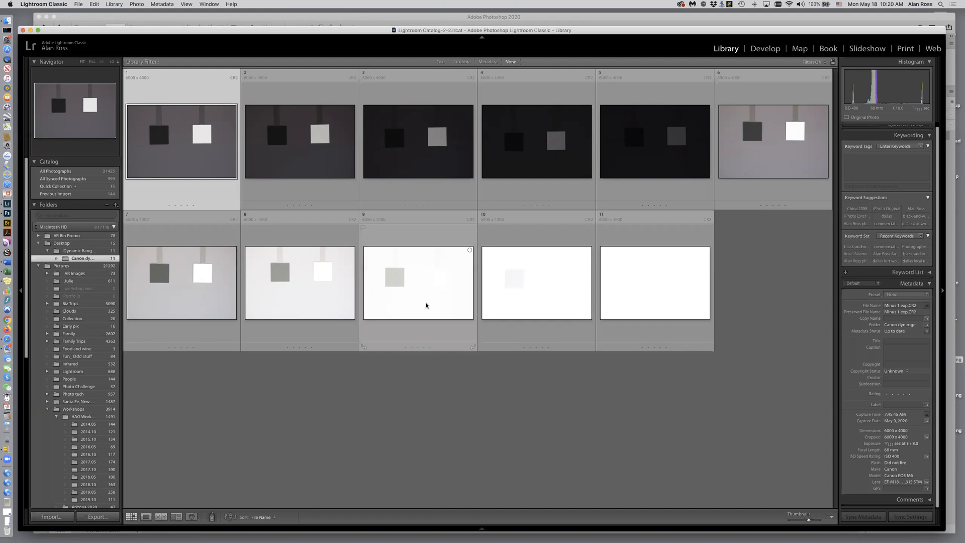
mouse_move(430, 281)
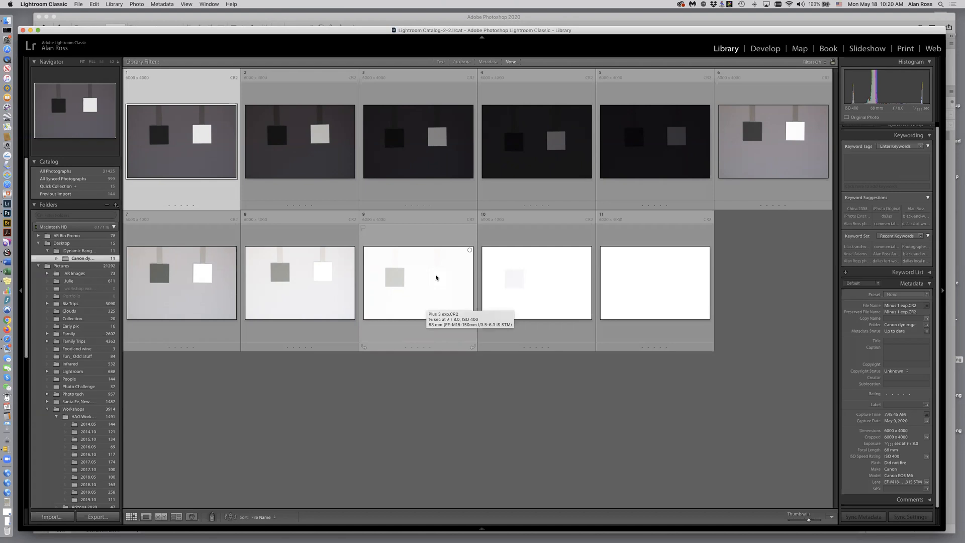
mouse_move(435, 277)
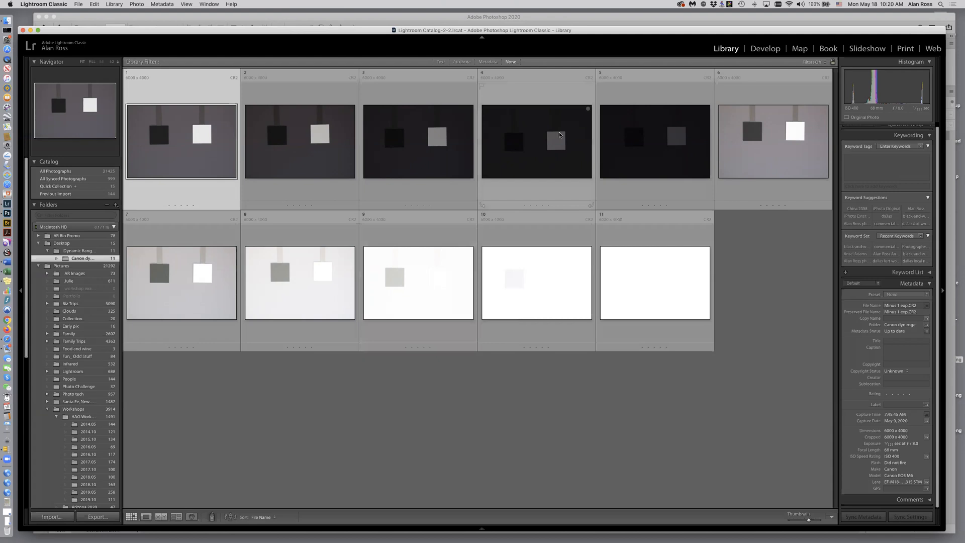
Select the fourth, dark underexposed thumbnail in the Library grid
click(536, 140)
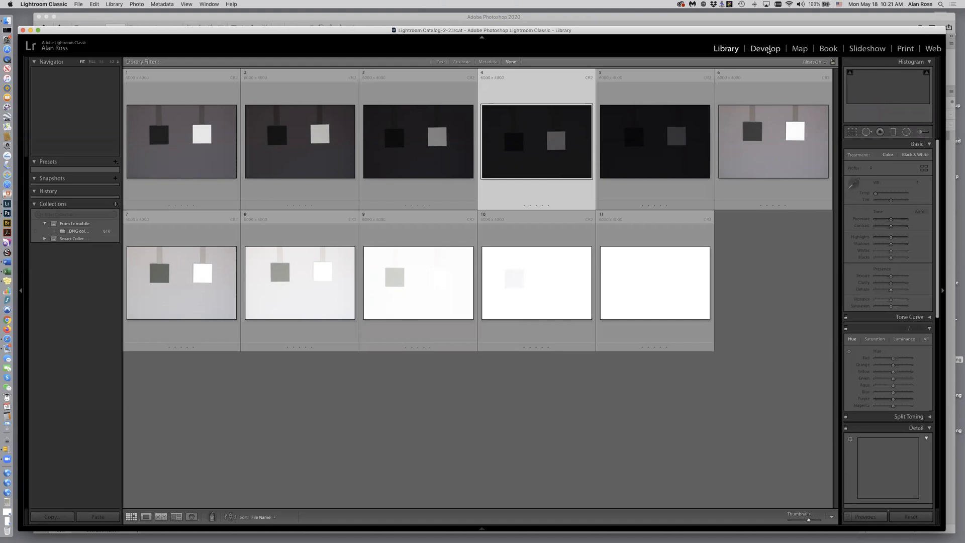
In Develop, raise the dark shot's exposure to about +3.25, then revert to Import
click(765, 49)
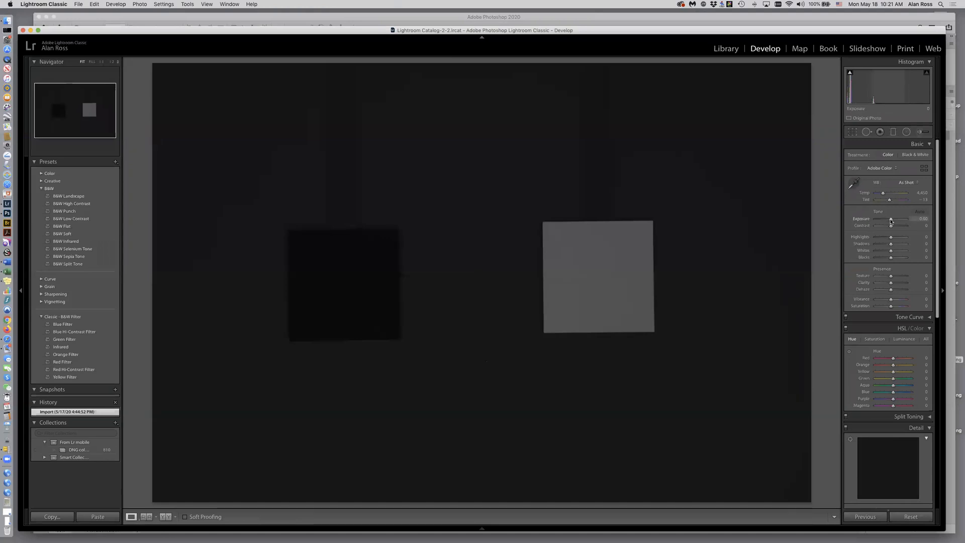
drag(891, 219, 899, 219)
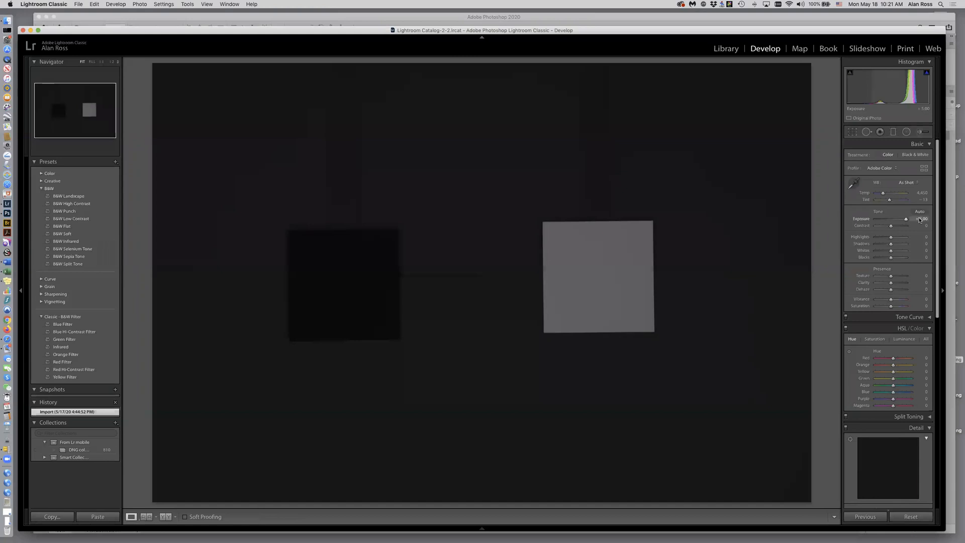
drag(889, 219, 906, 219)
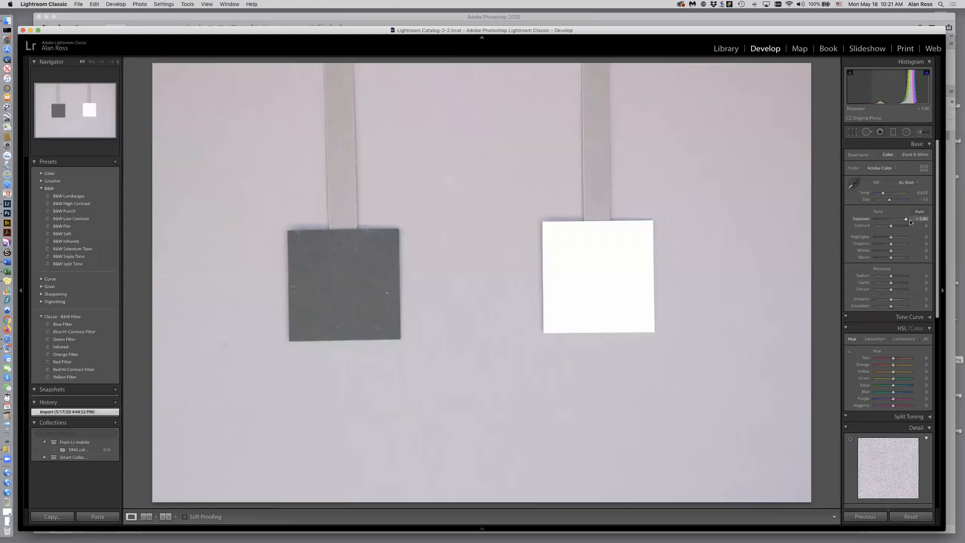
drag(906, 219, 902, 219)
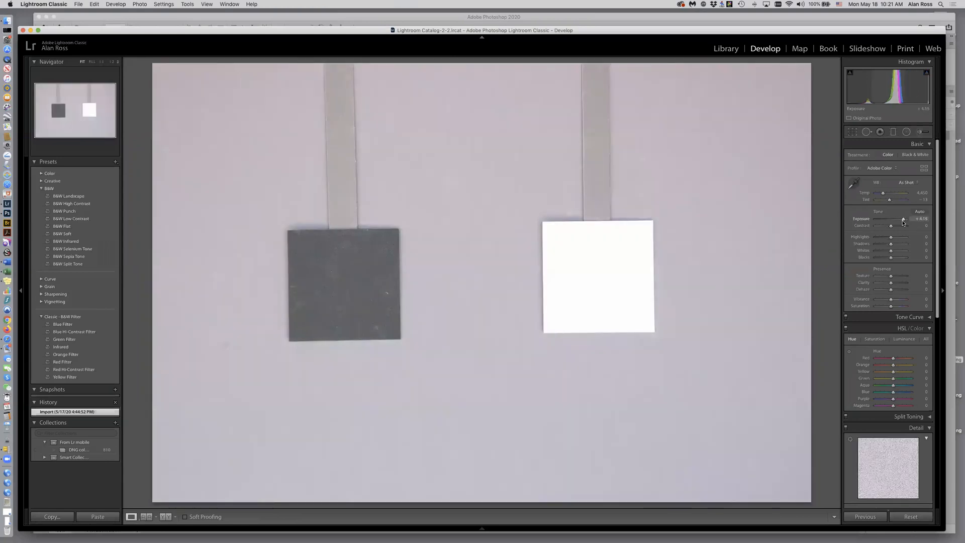
drag(903, 219, 899, 220)
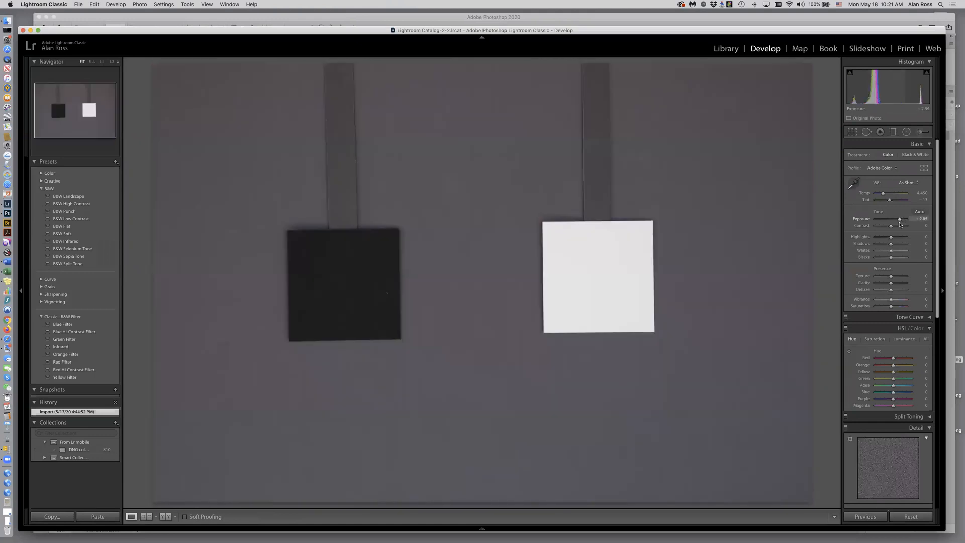
drag(899, 220, 902, 220)
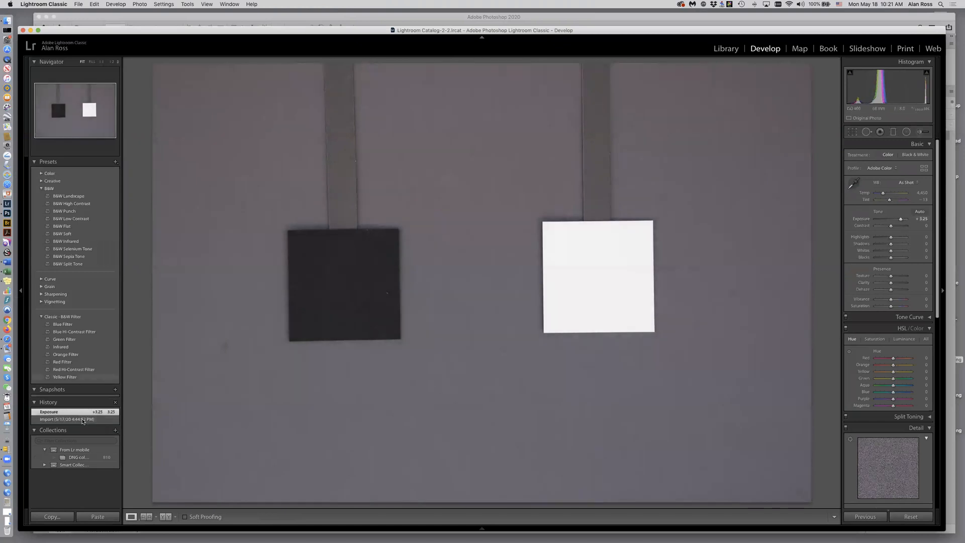
click(67, 419)
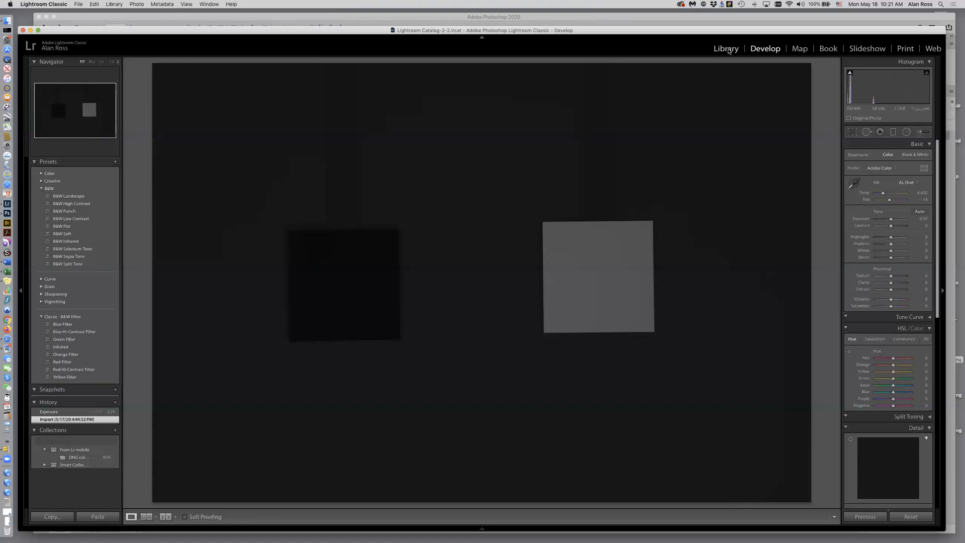
Pick the ninth overexposed shot, lower exposure to about -2.25, then revert to Import
click(726, 48)
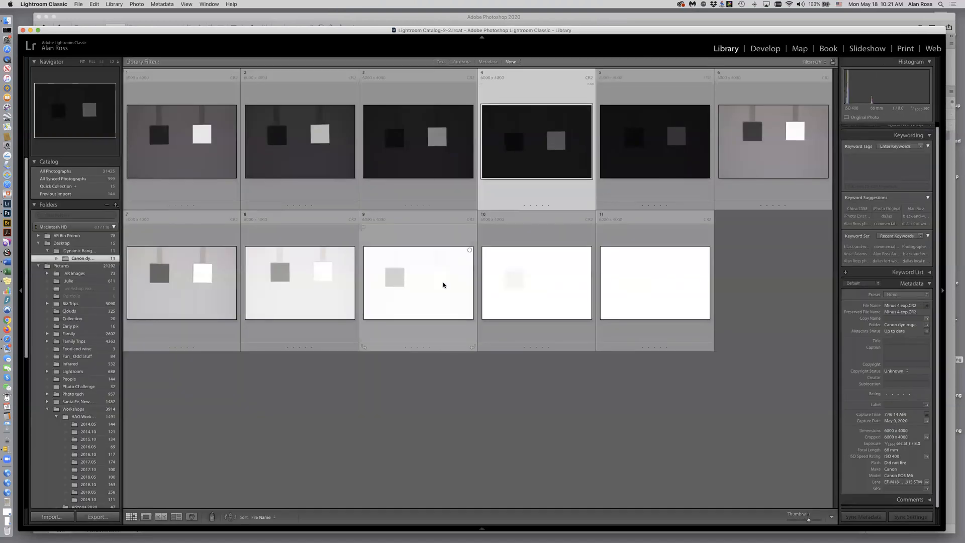
click(418, 283)
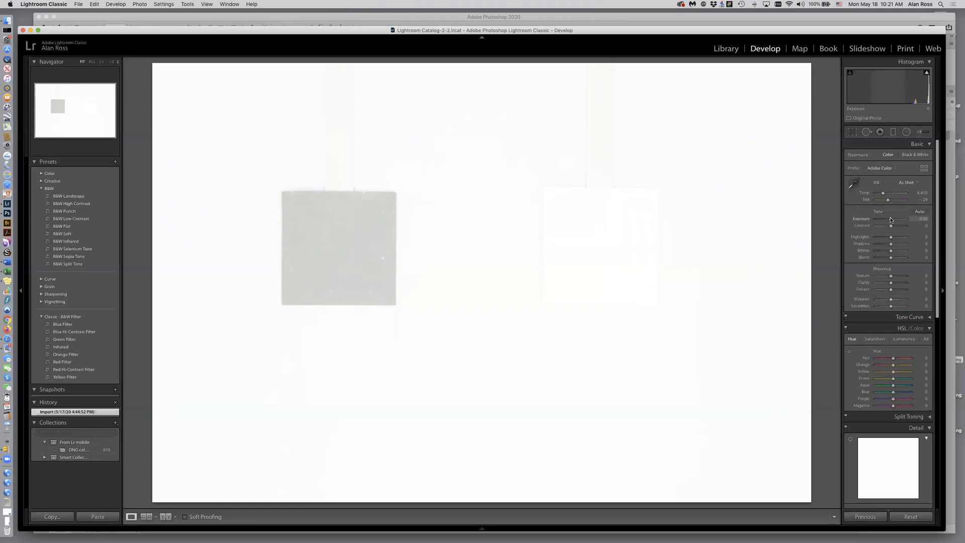
drag(891, 219, 880, 219)
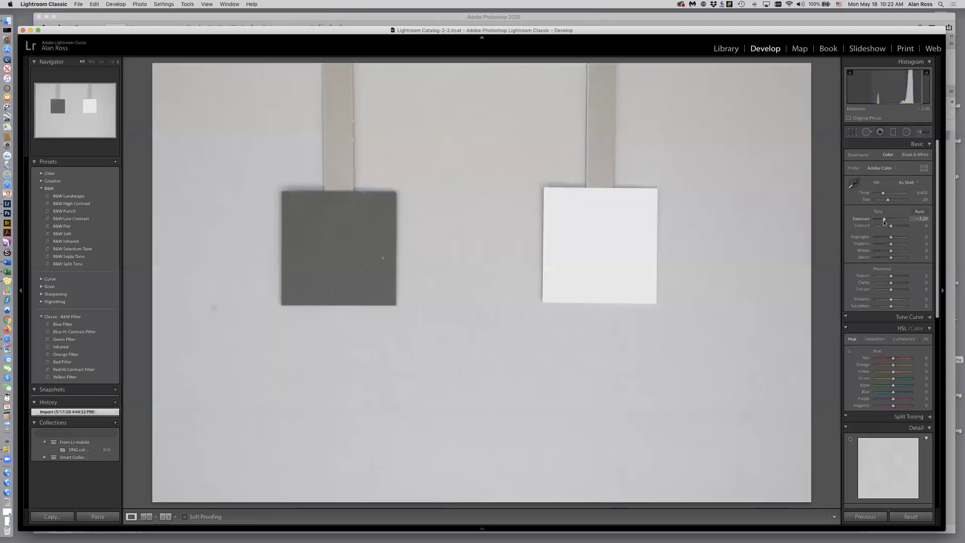
drag(892, 219, 883, 219)
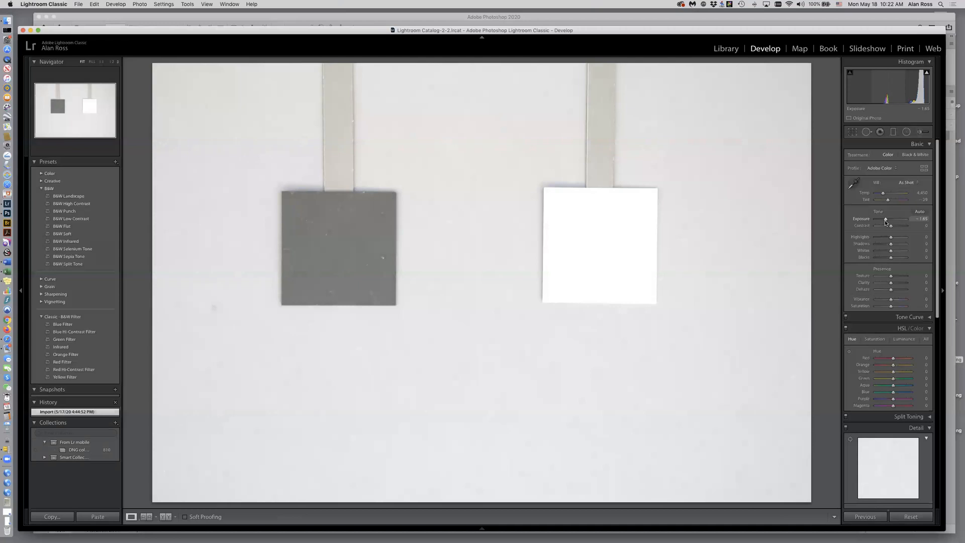
drag(892, 219, 883, 219)
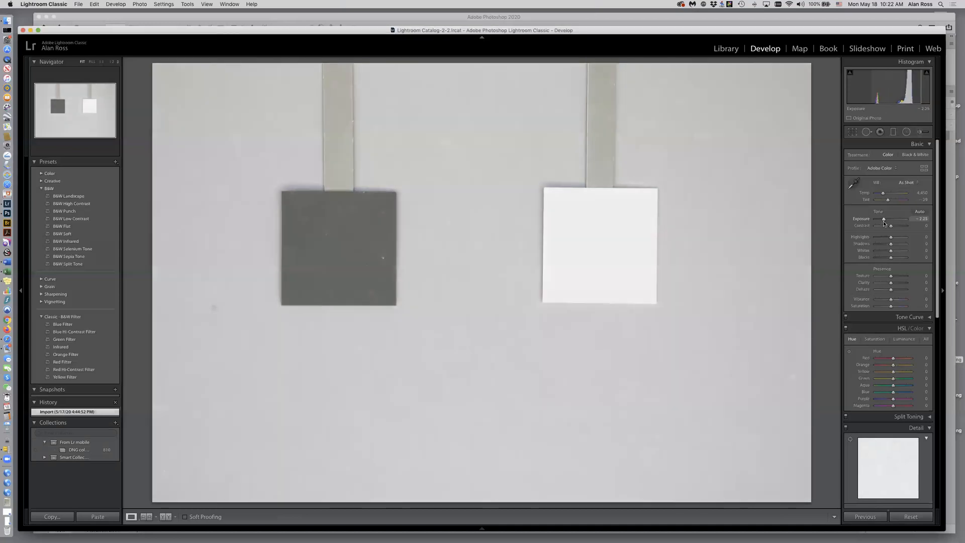
drag(889, 219, 885, 219)
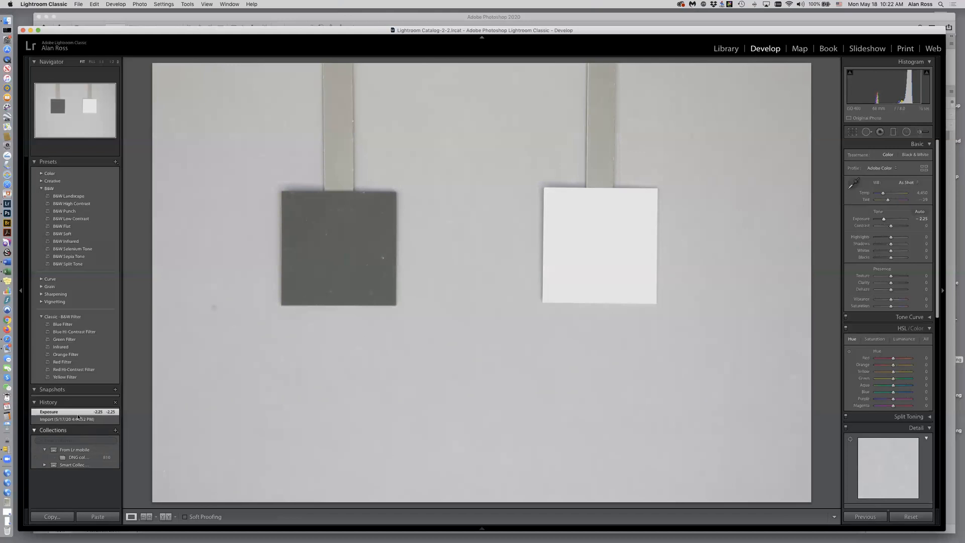
click(61, 419)
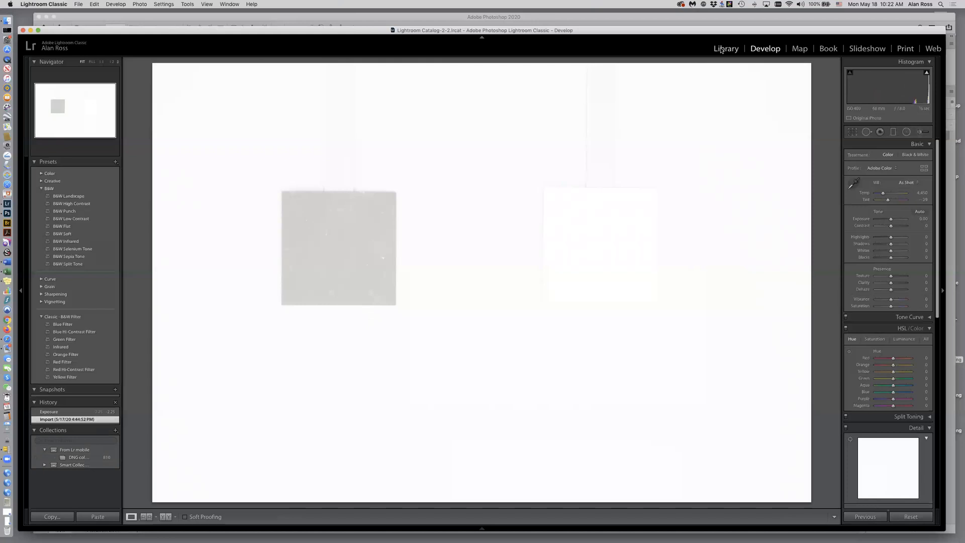
Open the tenth test shot in Develop and set Exposure to -2.50
click(726, 49)
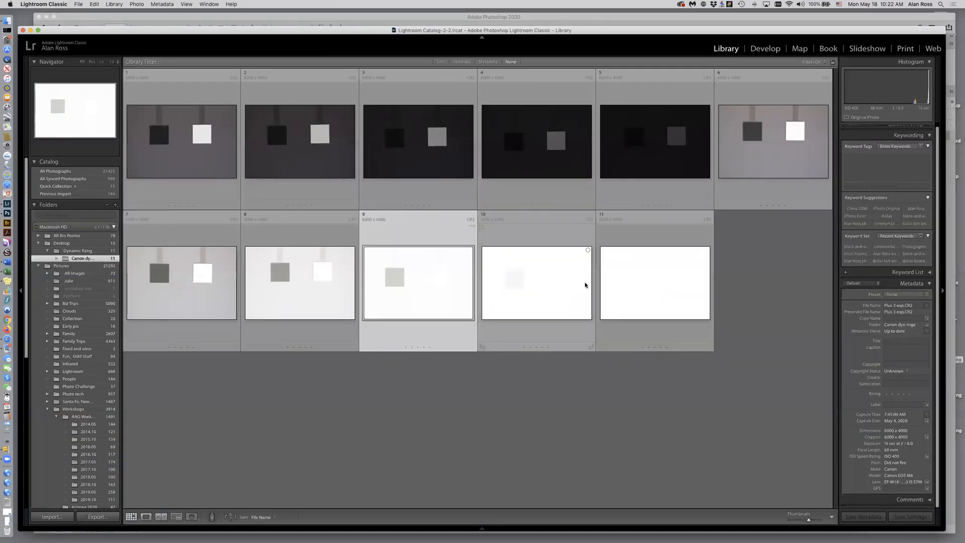
click(536, 283)
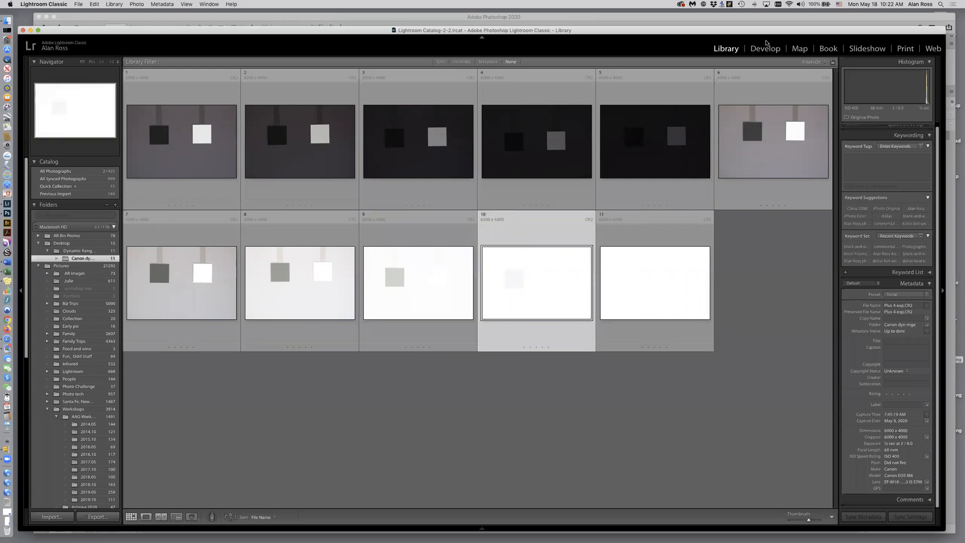
click(765, 48)
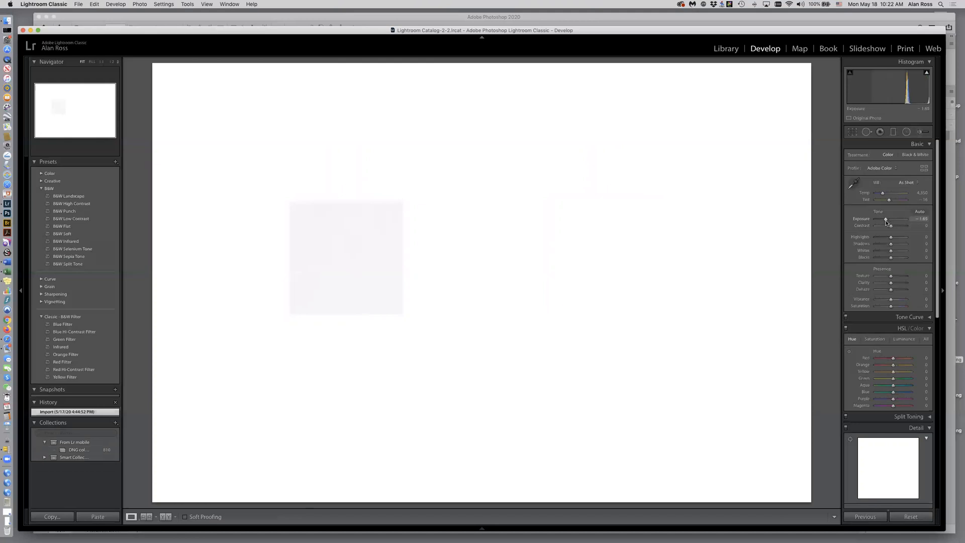
drag(886, 219, 882, 218)
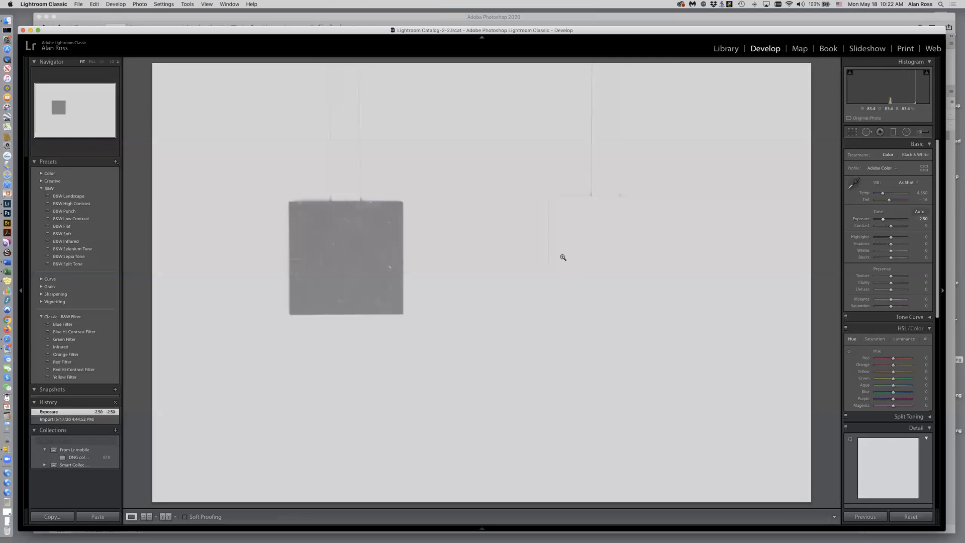
mouse_move(497, 278)
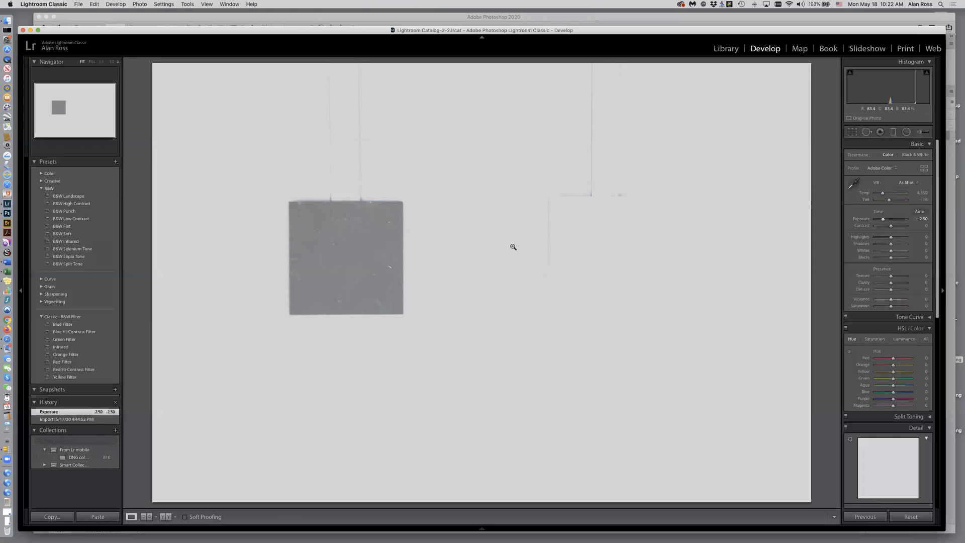
mouse_move(587, 243)
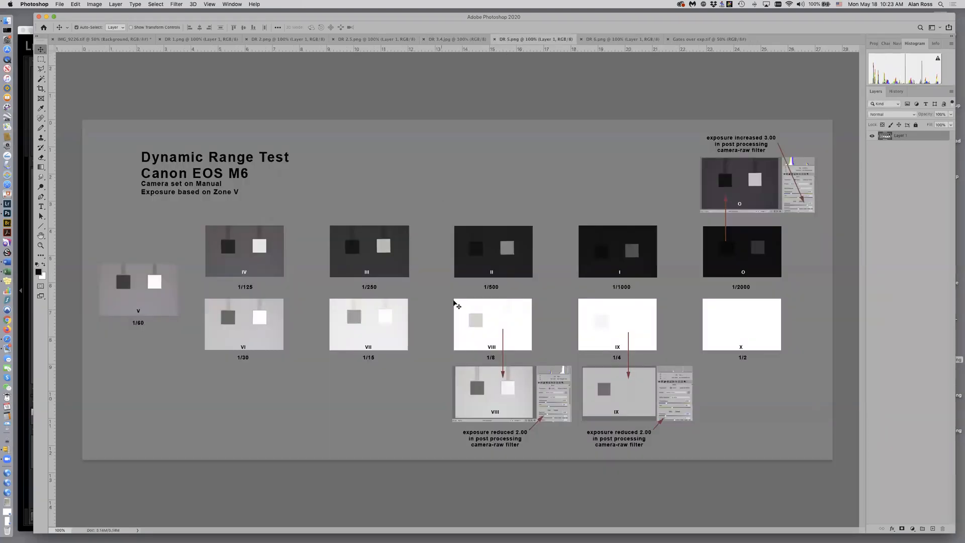
mouse_move(739, 182)
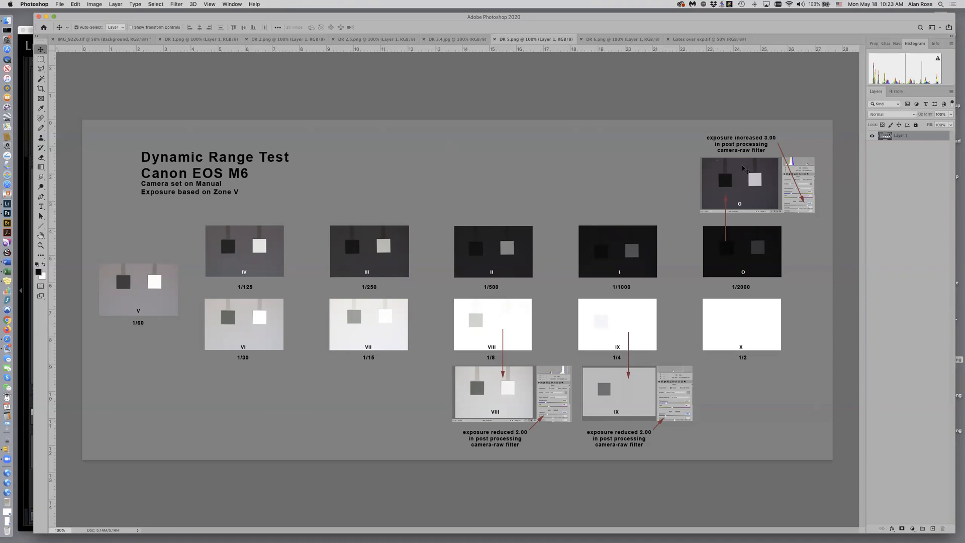
mouse_move(734, 255)
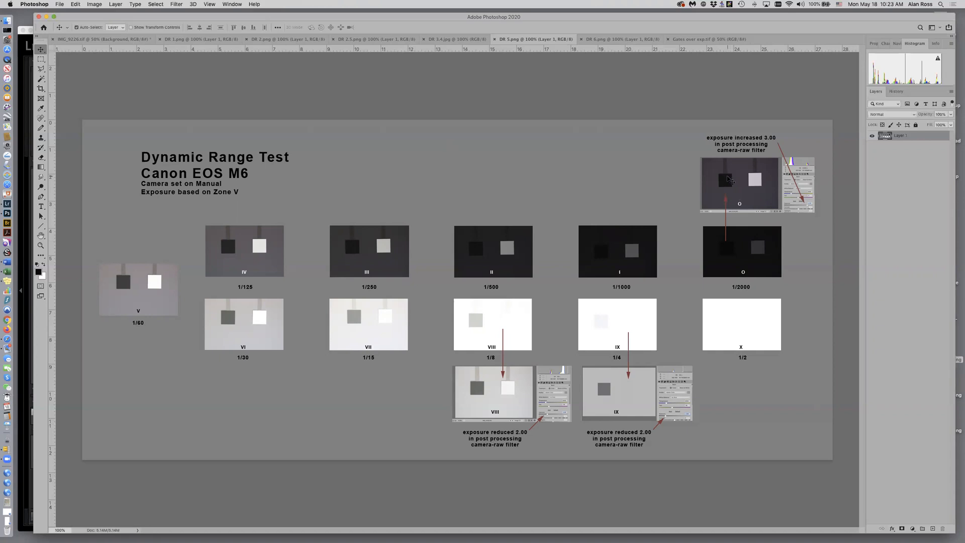
mouse_move(527, 377)
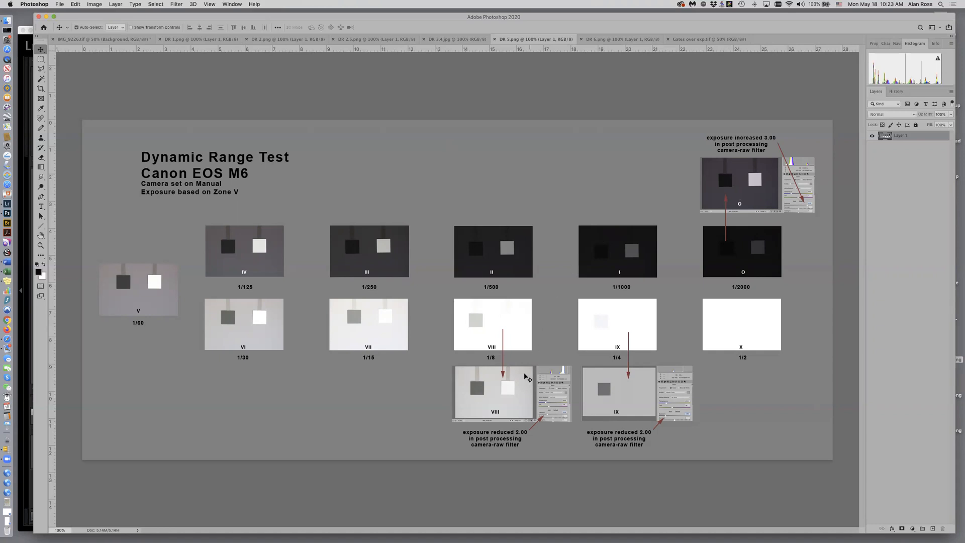
mouse_move(519, 345)
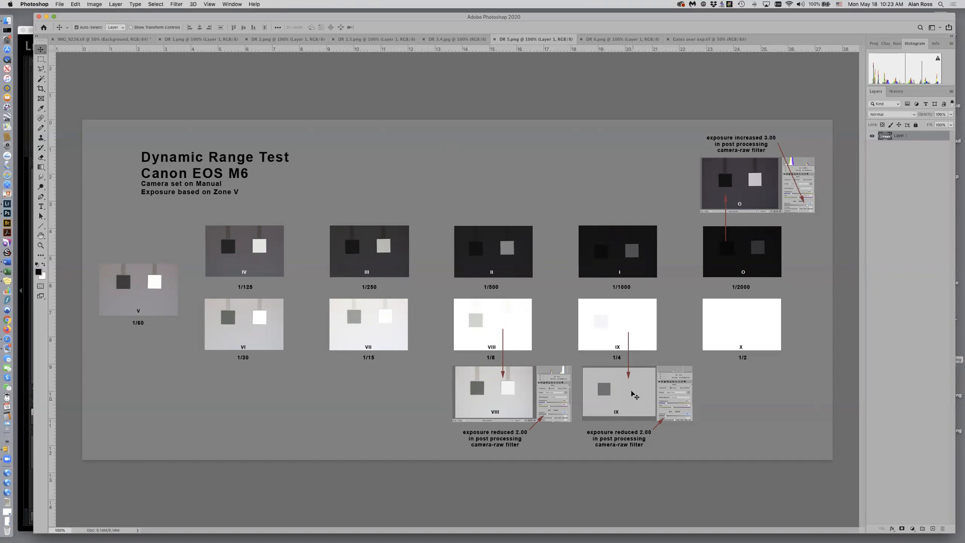
mouse_move(638, 394)
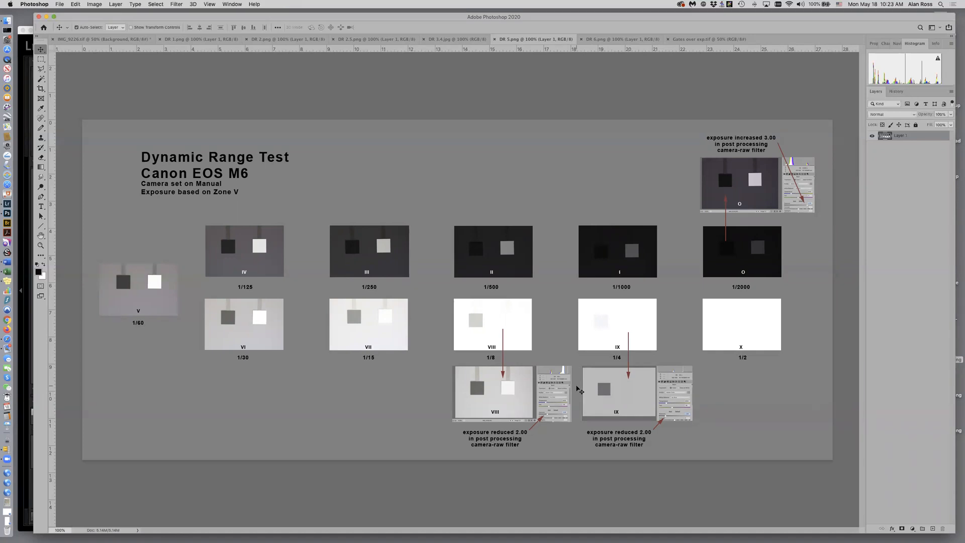
mouse_move(675, 374)
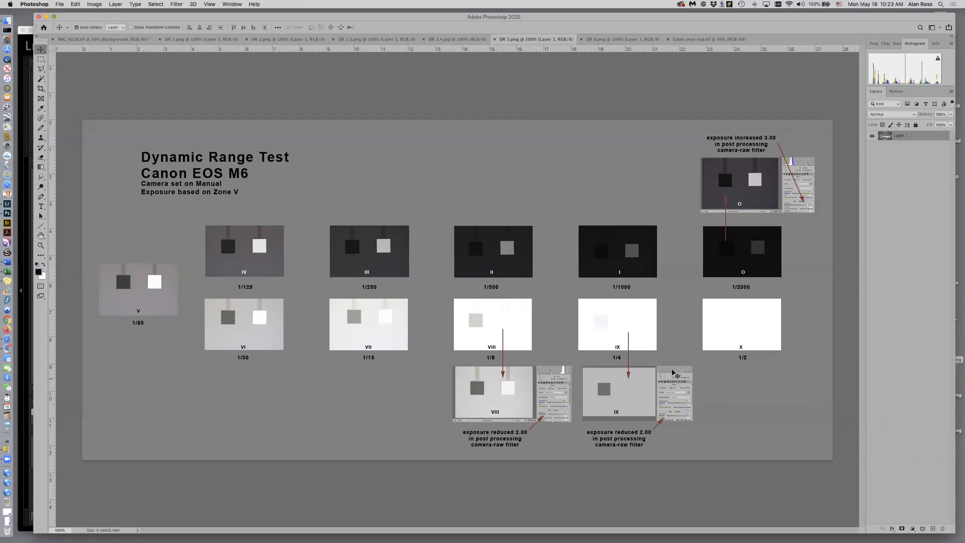
mouse_move(578, 320)
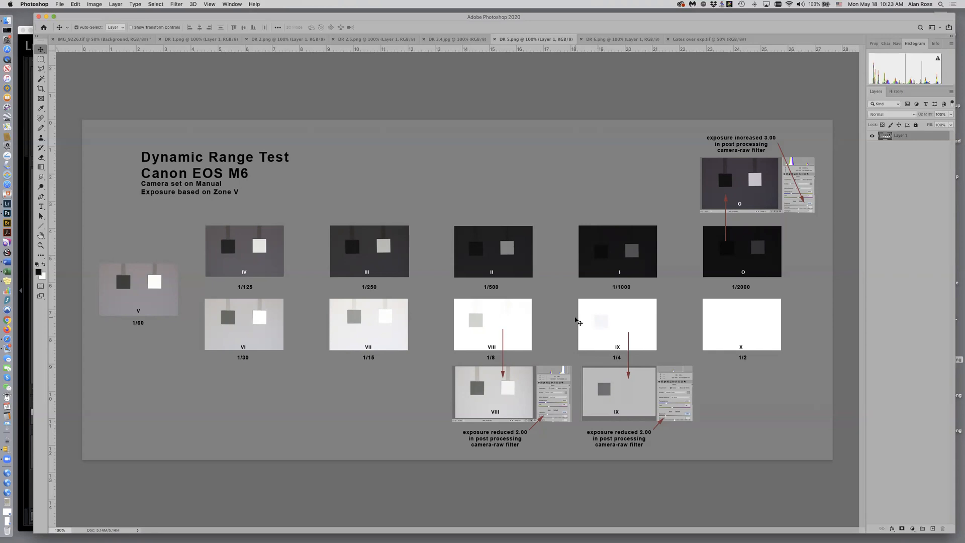
mouse_move(62, 80)
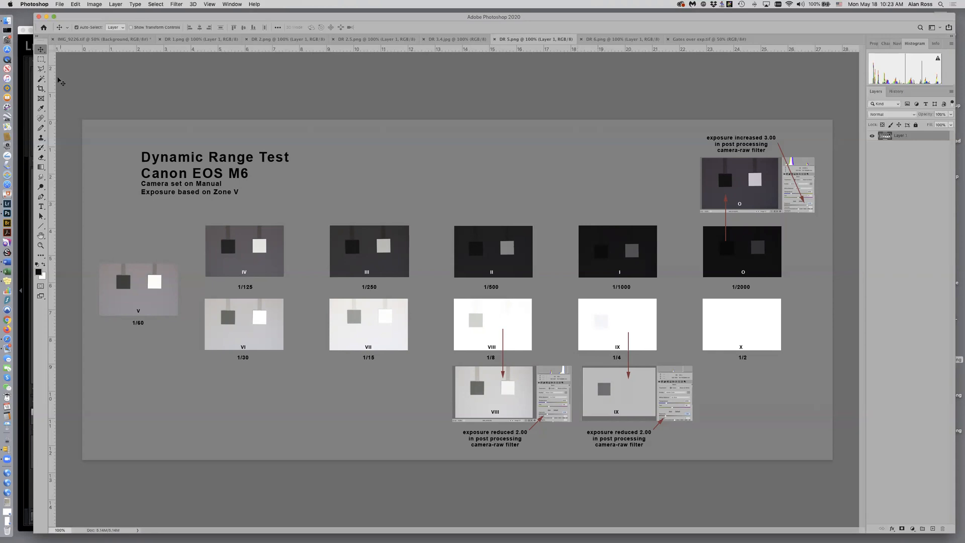
click(102, 38)
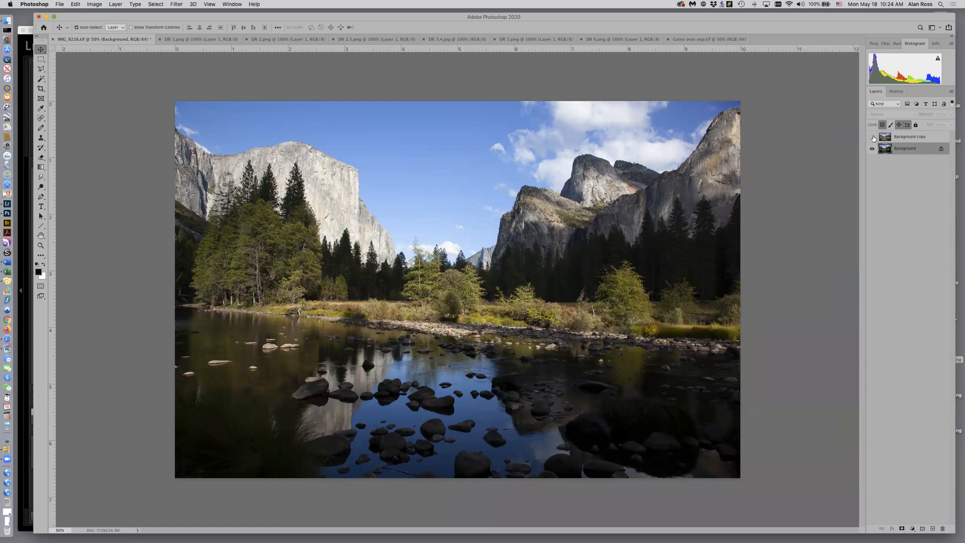
Toggle the Background copy layer on and off to compare the Yosemite photos
click(872, 137)
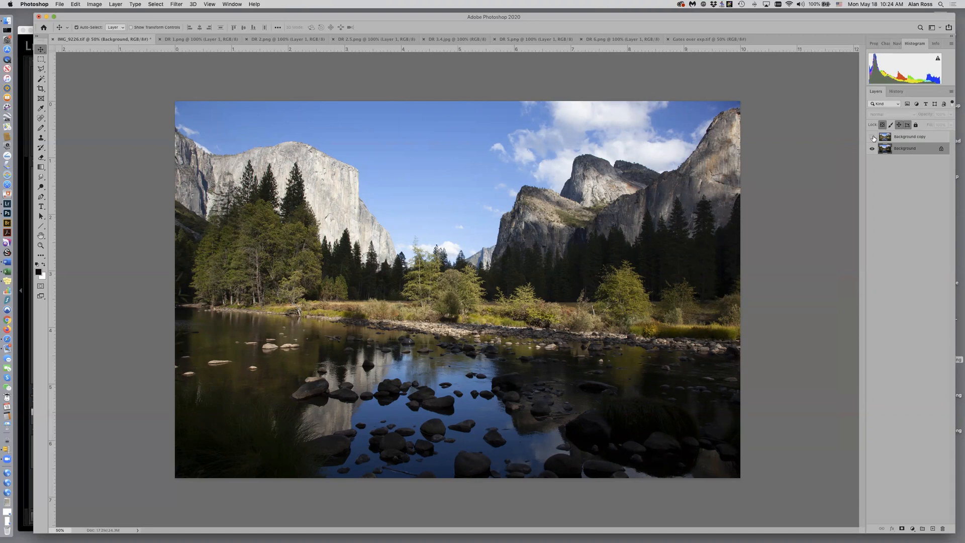
click(872, 137)
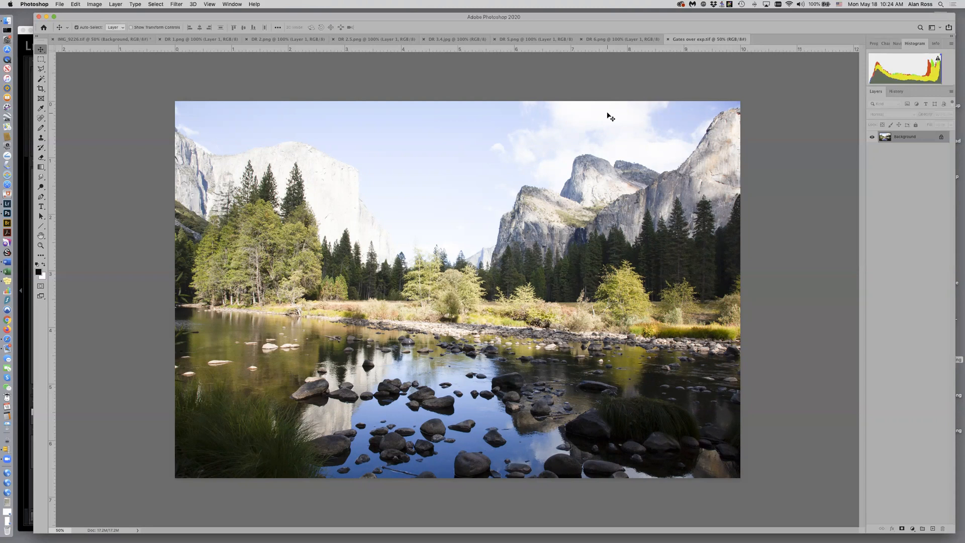
mouse_move(212, 4)
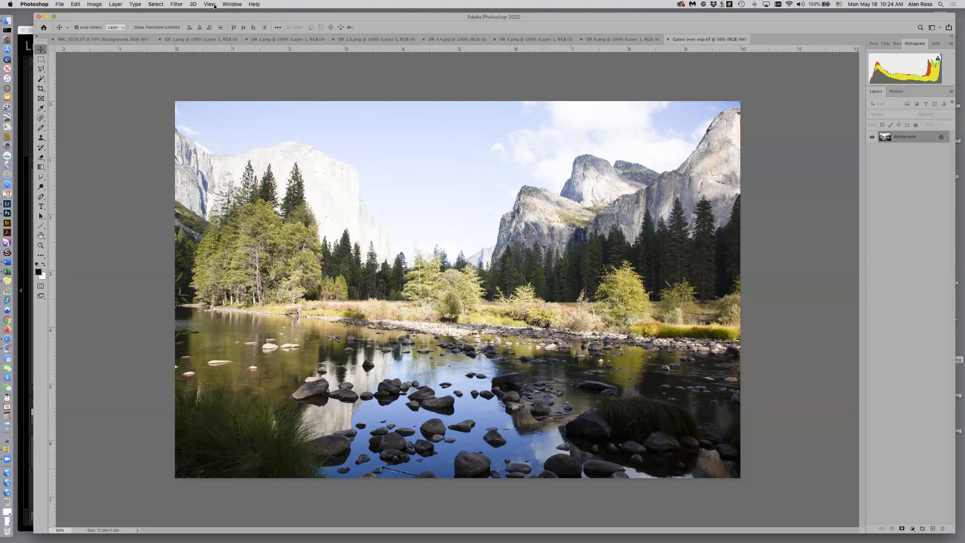
Try lowering exposure to about -1.16 in Camera Raw Filter, then cancel
click(176, 5)
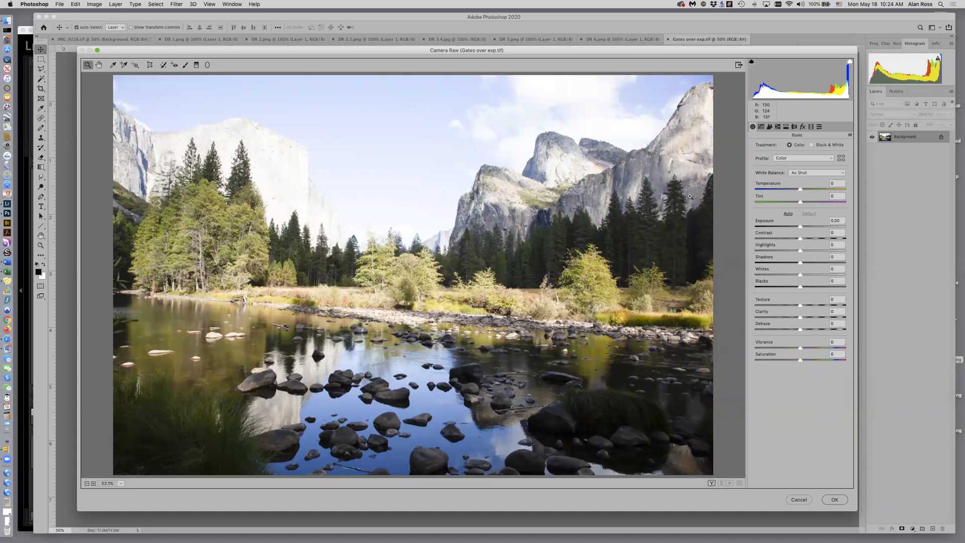
mouse_move(800, 229)
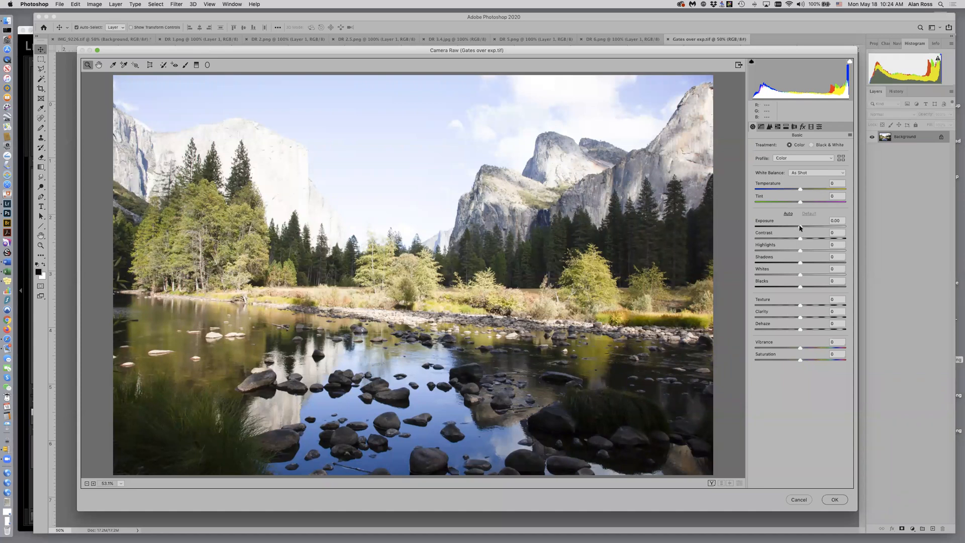
drag(801, 227, 797, 227)
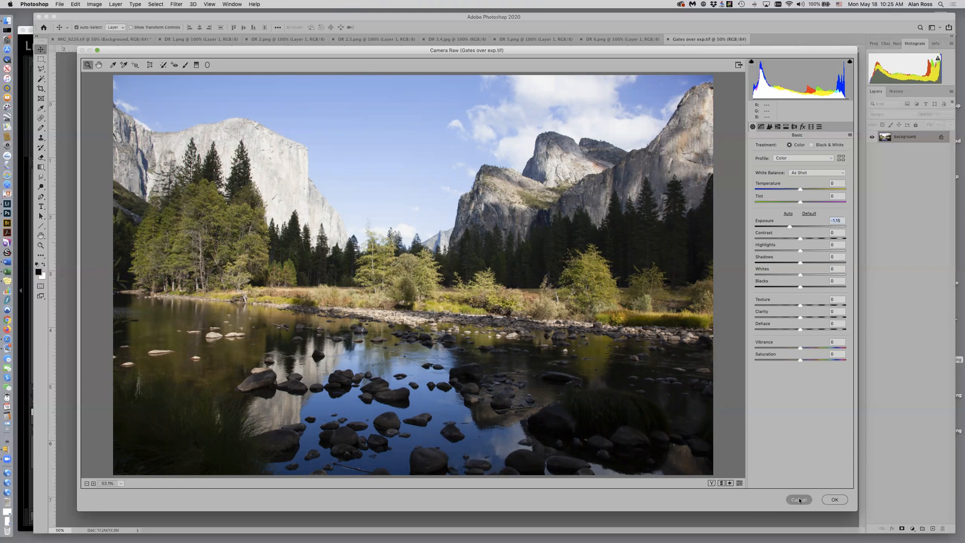
click(798, 499)
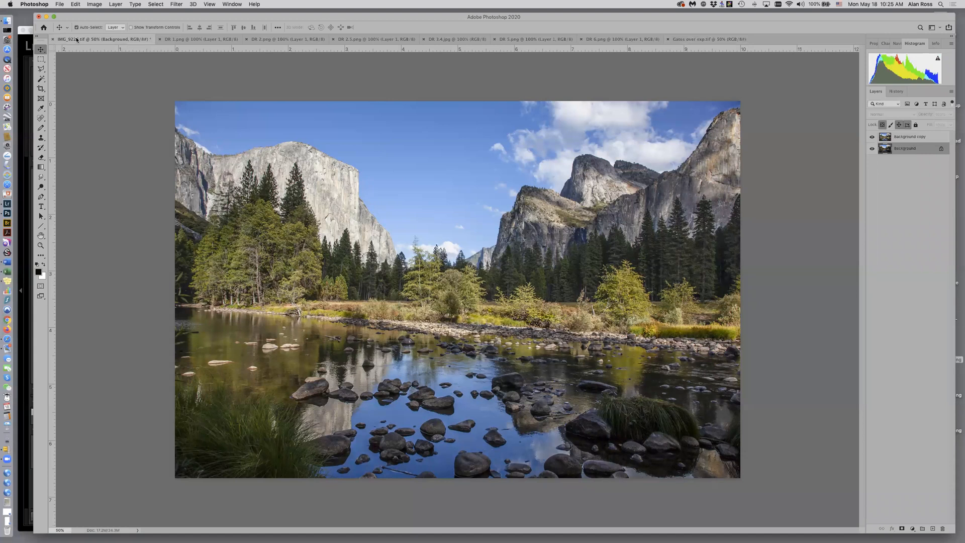
mouse_move(77, 41)
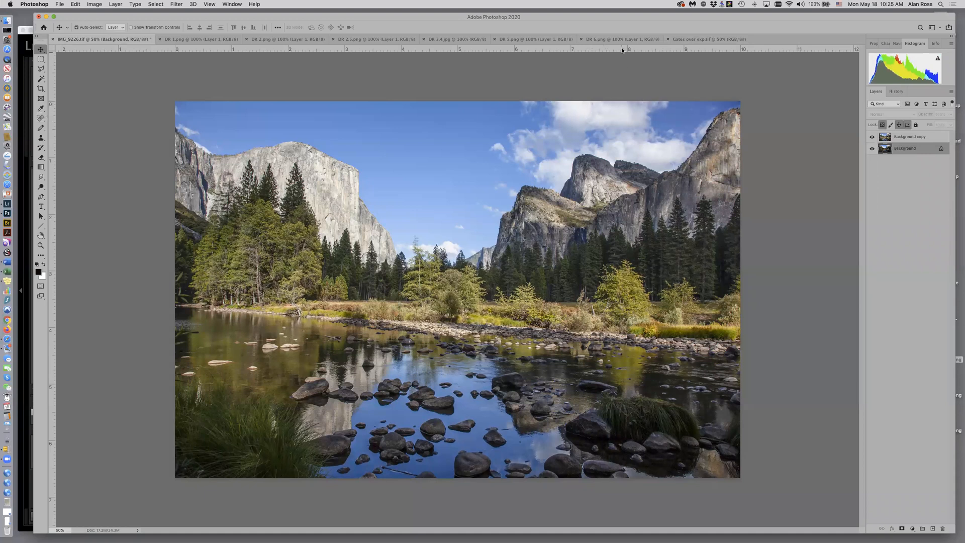
Switch to the DR 6.png screenshot showing exposure compensation at +2
click(623, 39)
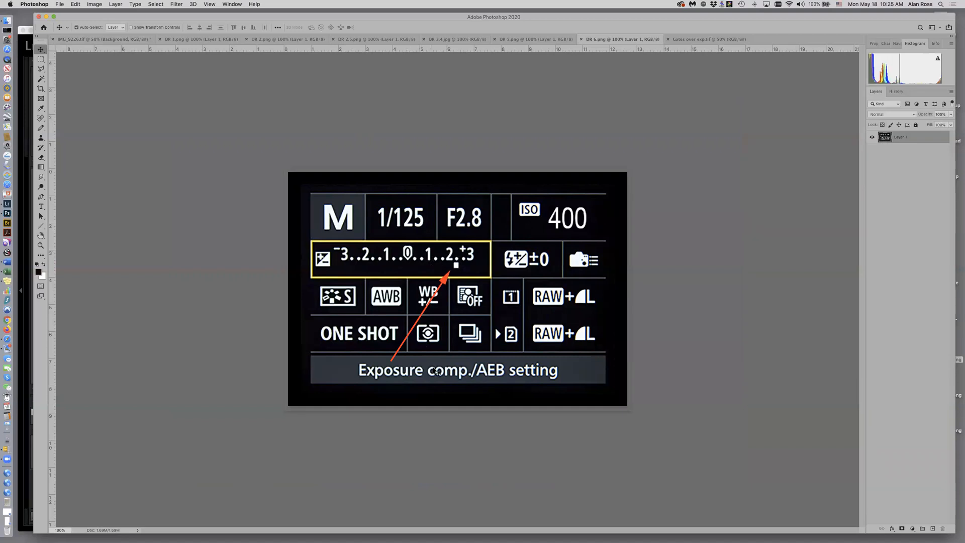
mouse_move(459, 263)
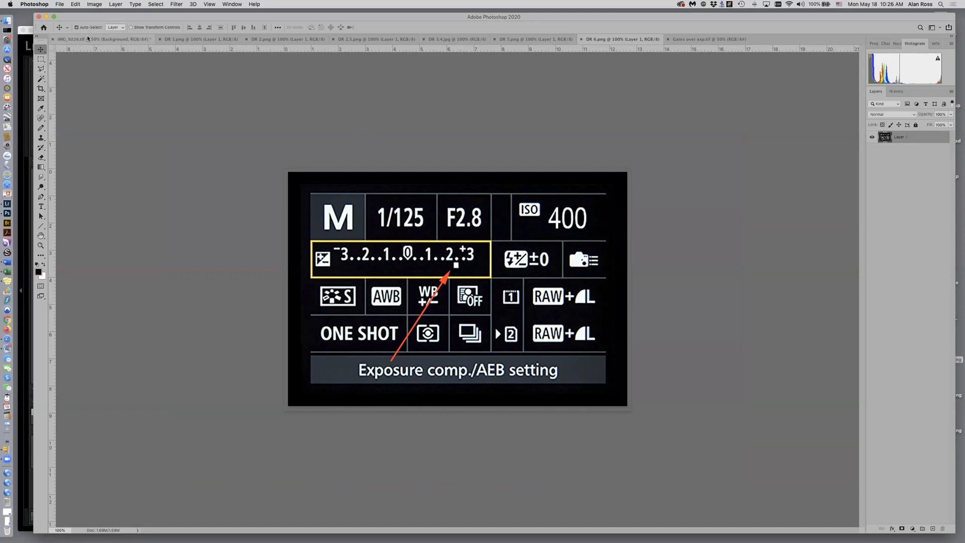
Return to IMG_9226 and hide the Background copy layer to reveal the darker original
click(99, 38)
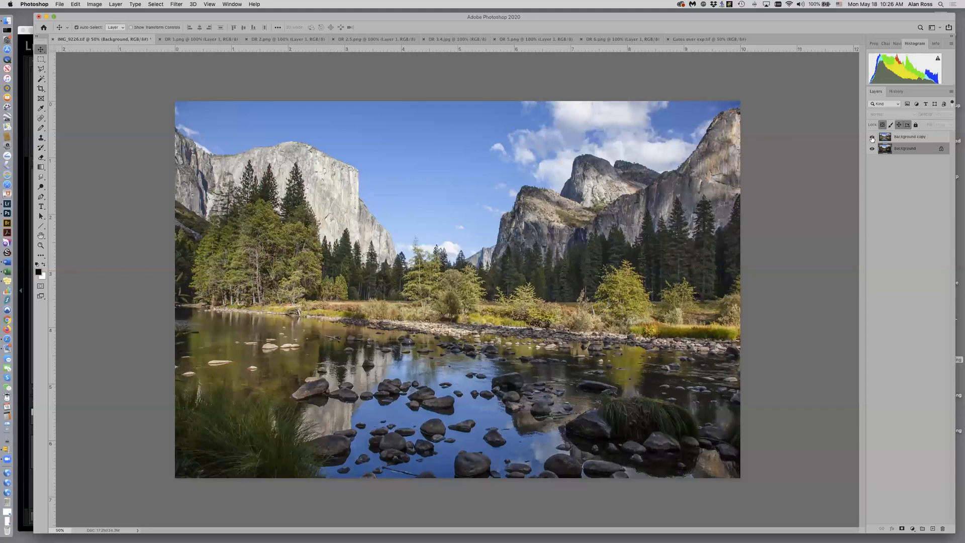
click(872, 136)
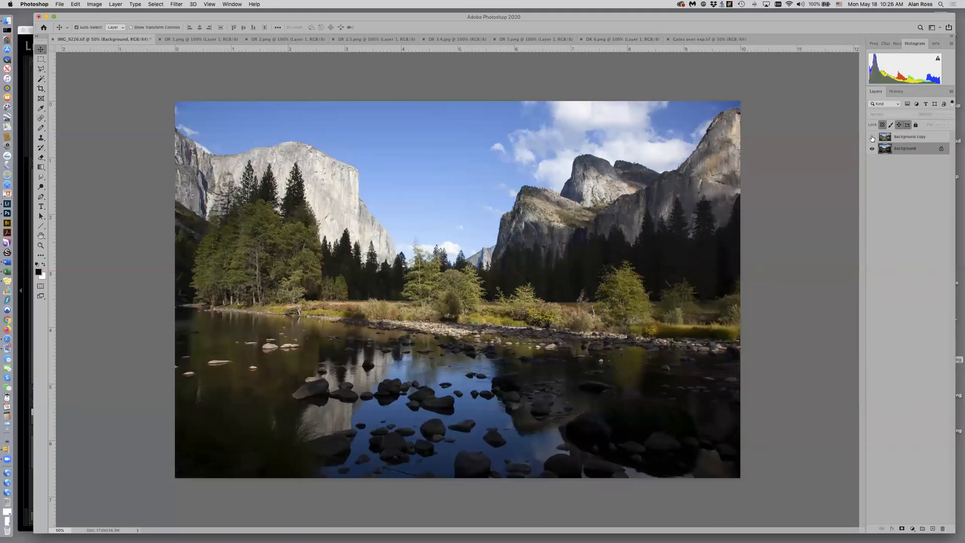